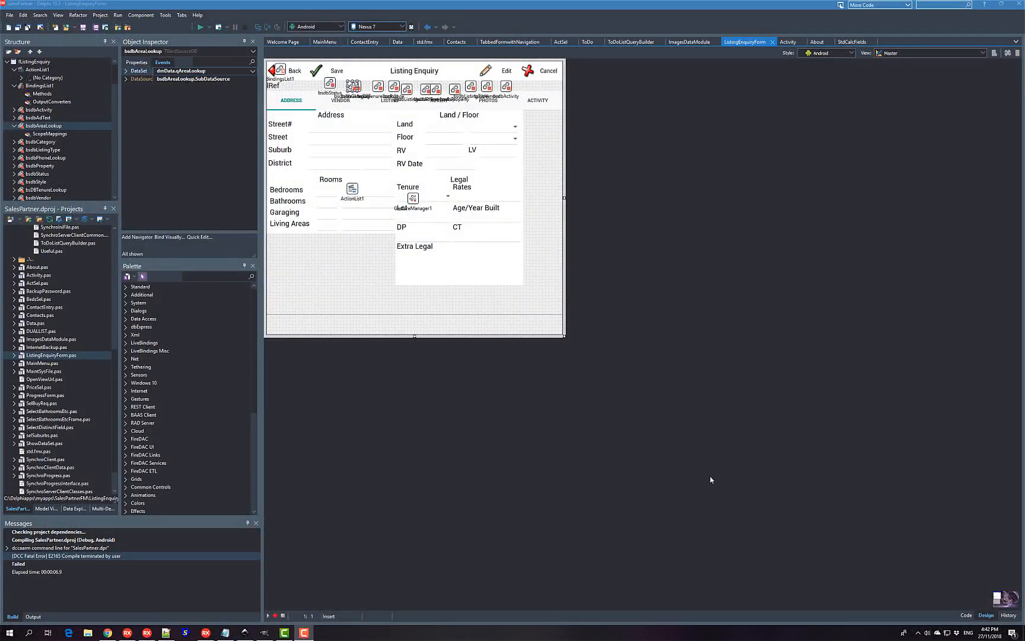
pyautogui.moveTo(824, 395)
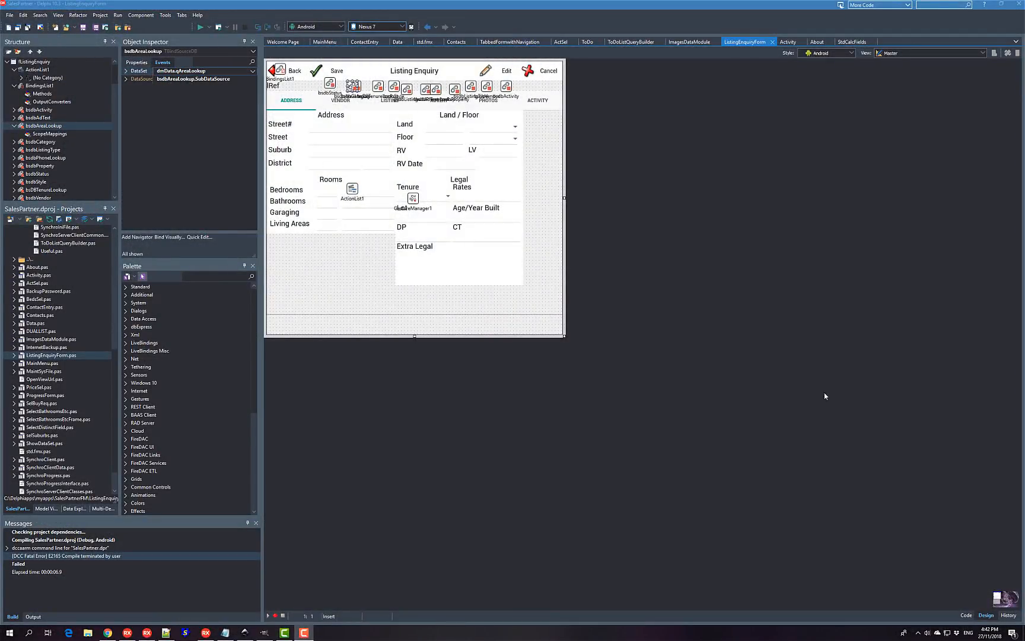
pyautogui.moveTo(730, 277)
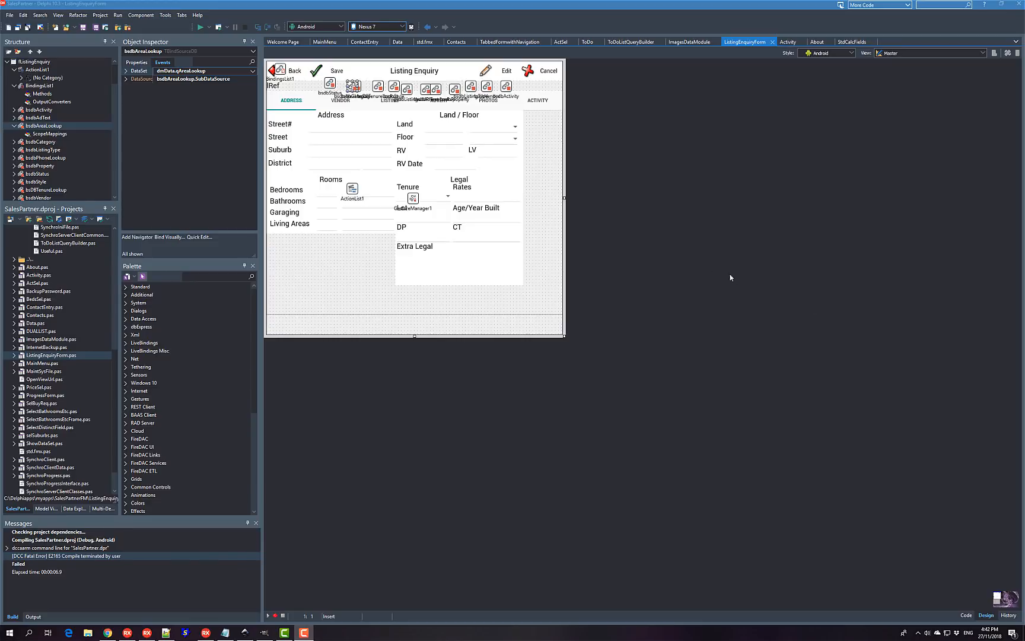
pyautogui.moveTo(601, 219)
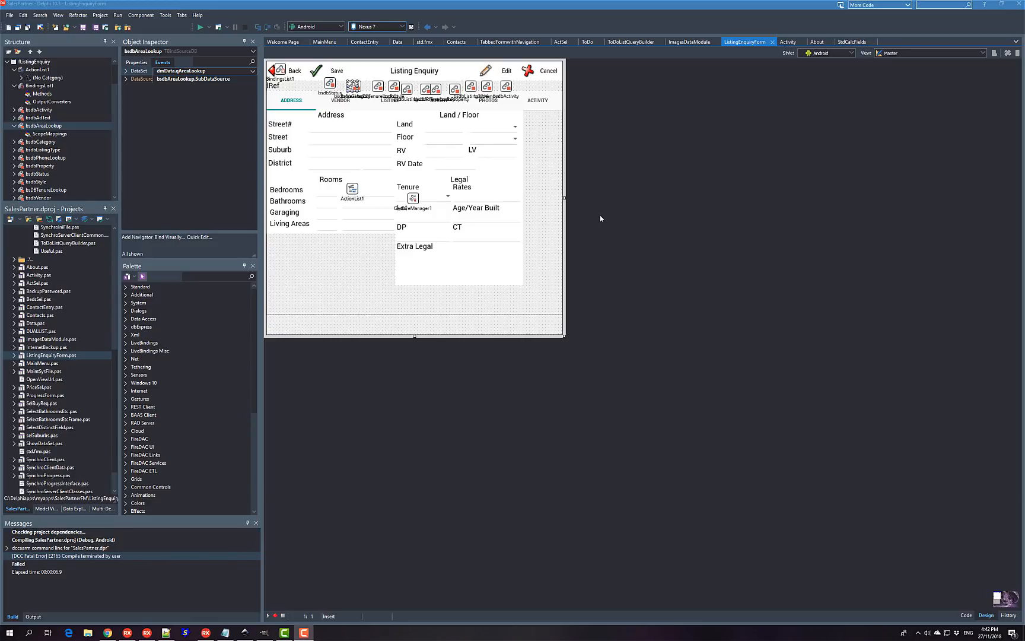
pyautogui.moveTo(485, 120)
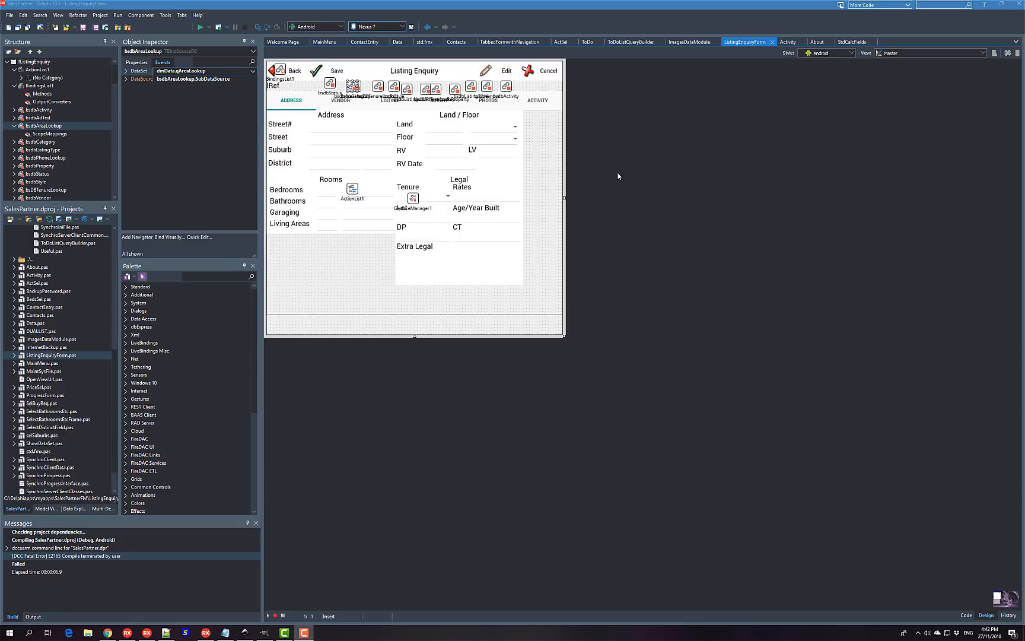
pyautogui.moveTo(464, 149)
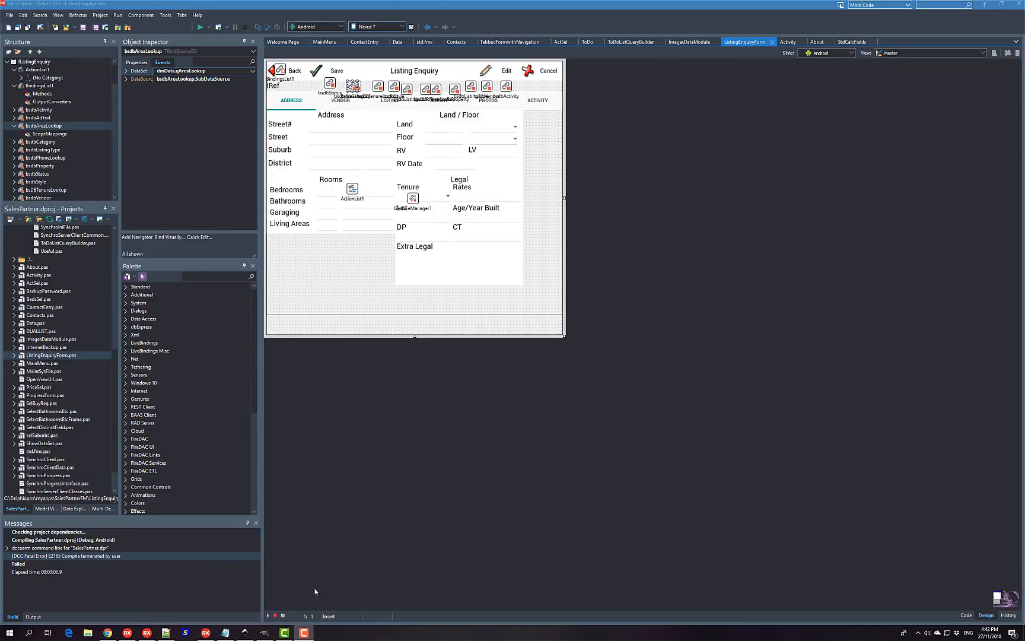
pyautogui.moveTo(364, 4)
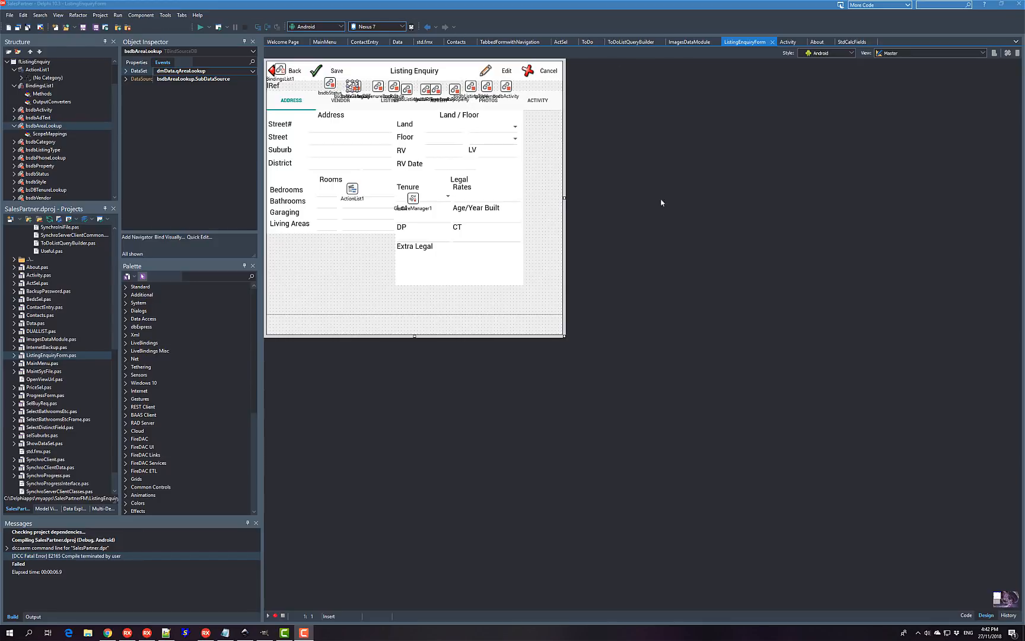
pyautogui.moveTo(671, 204)
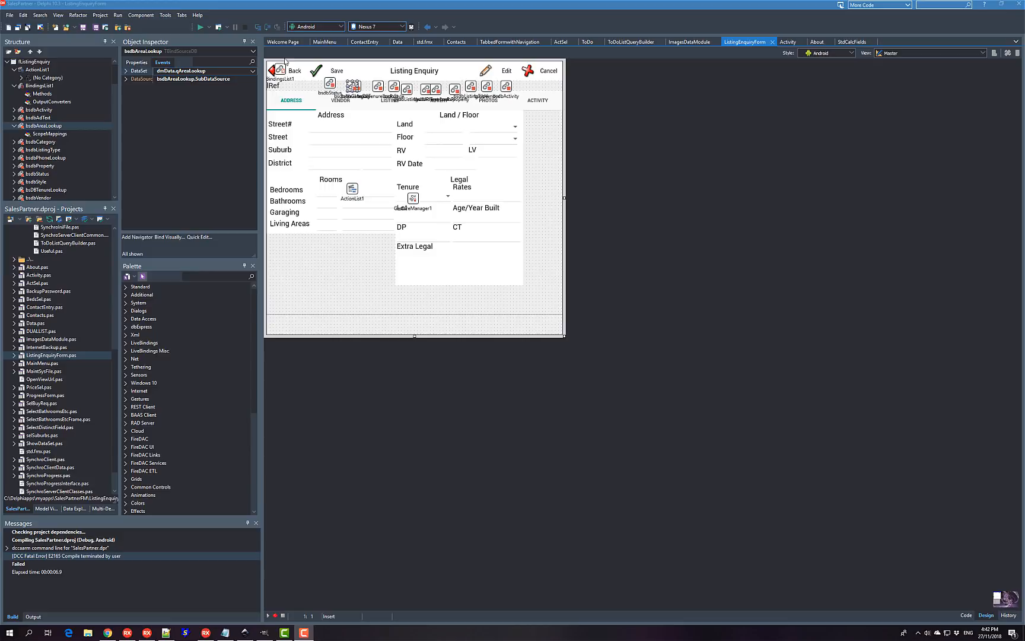
pyautogui.moveTo(797, 13)
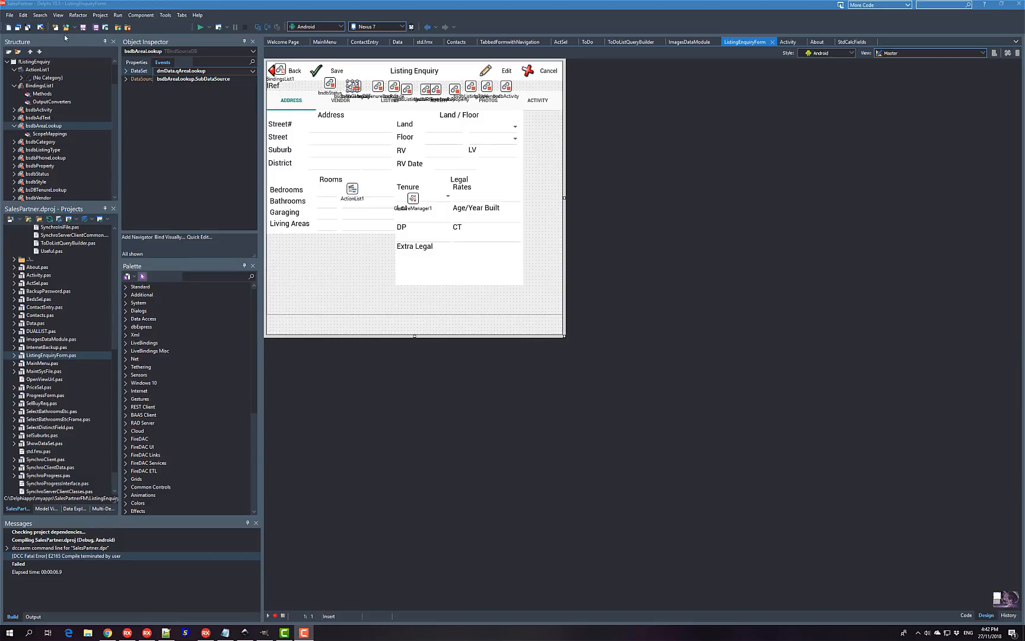
pyautogui.moveTo(191, 163)
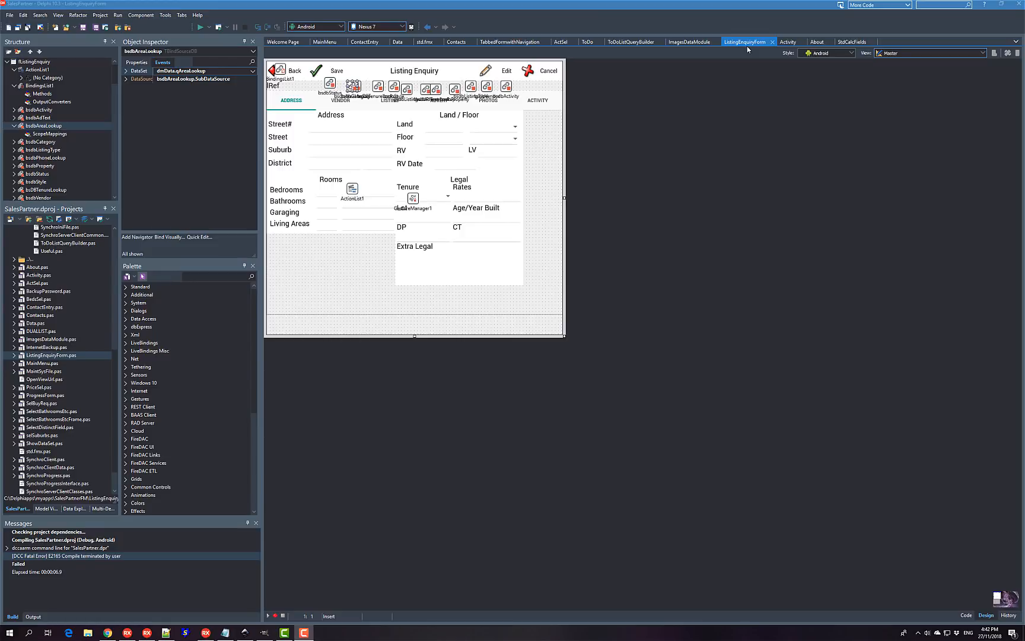
pyautogui.moveTo(658, 119)
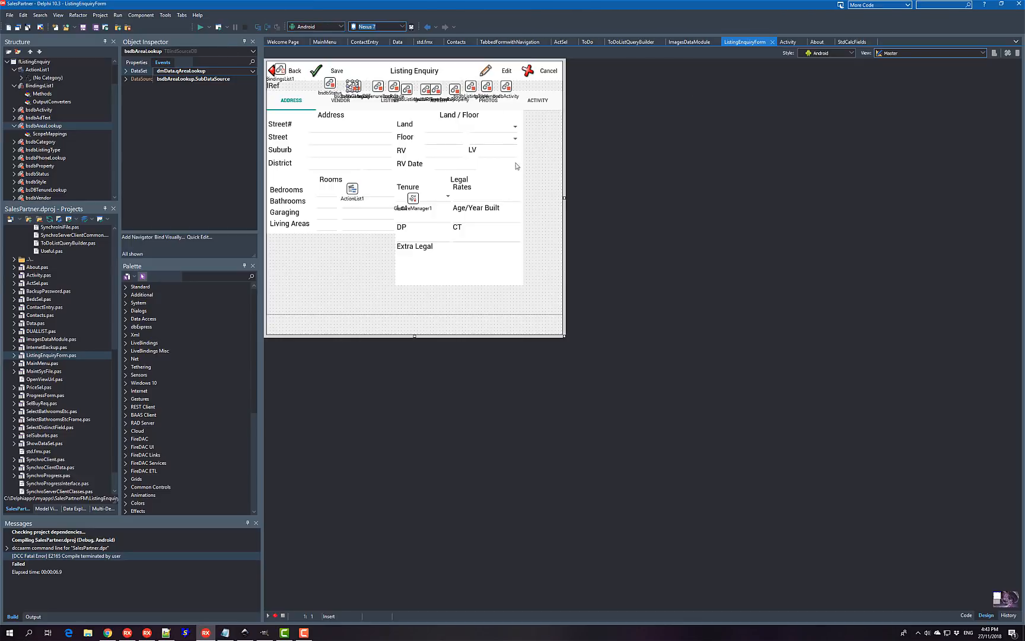
pyautogui.moveTo(474, 26)
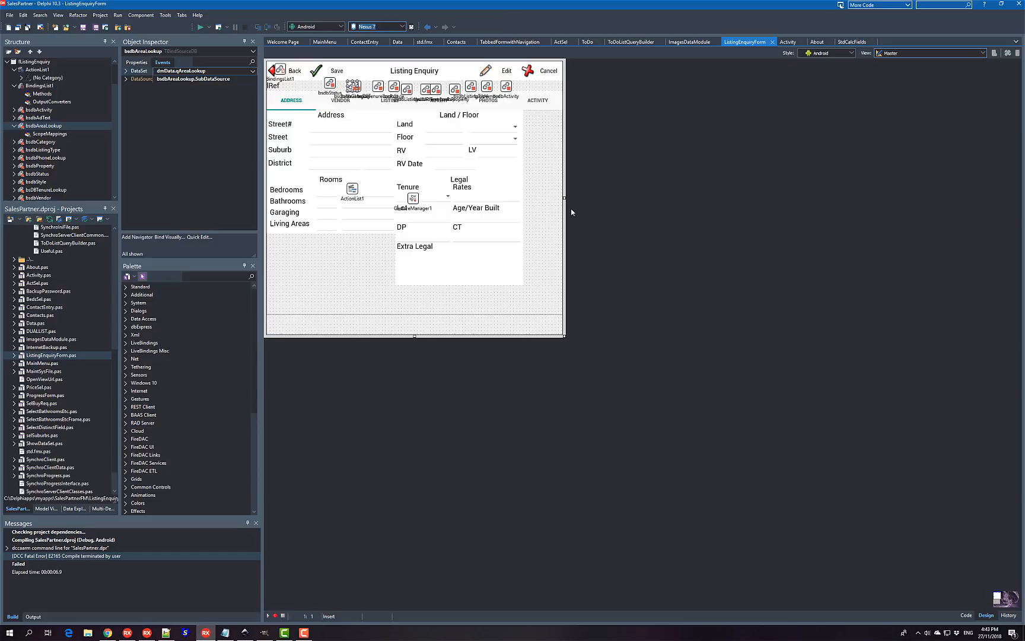
pyautogui.moveTo(443, 235)
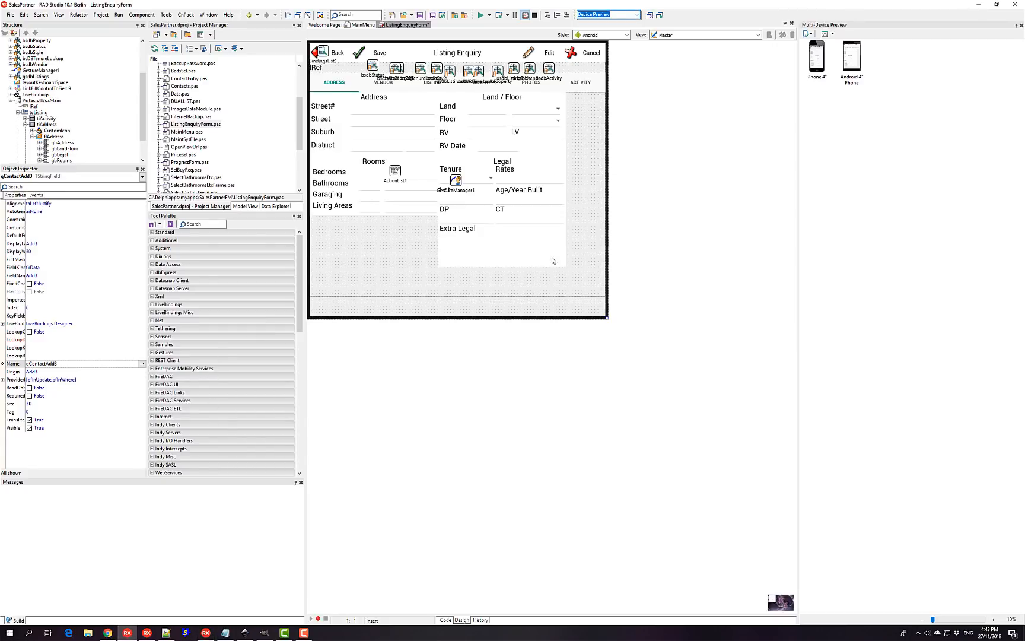
pyautogui.moveTo(511, 304)
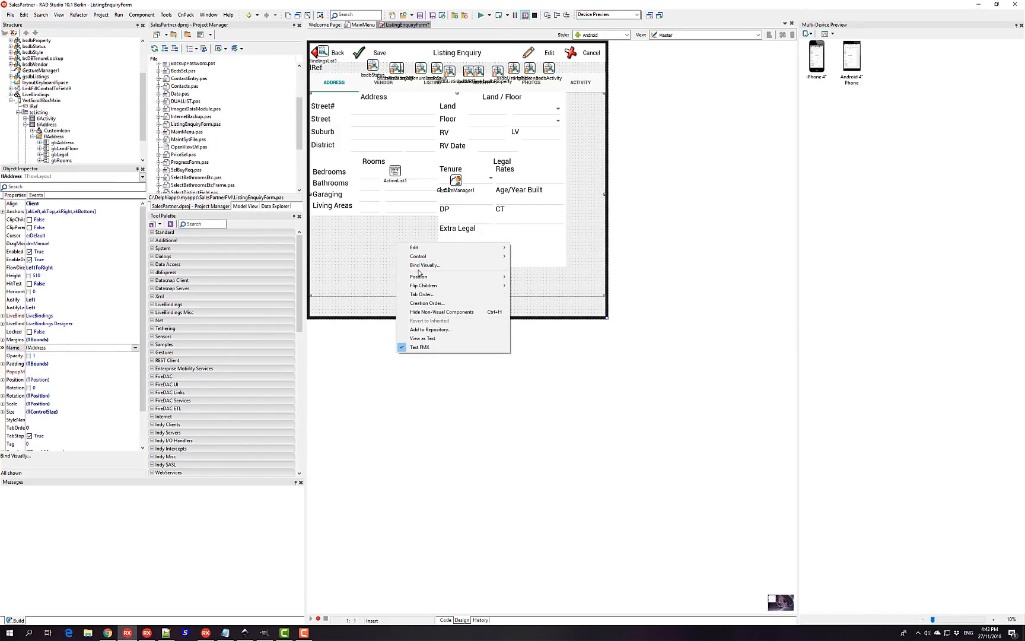
pyautogui.moveTo(442, 311)
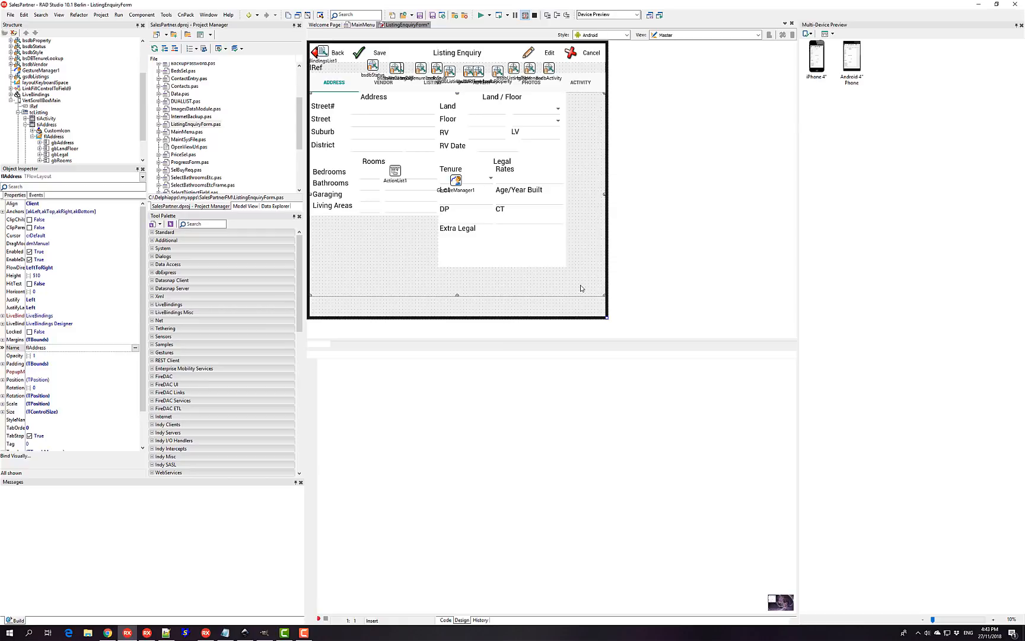
pyautogui.moveTo(408, 429)
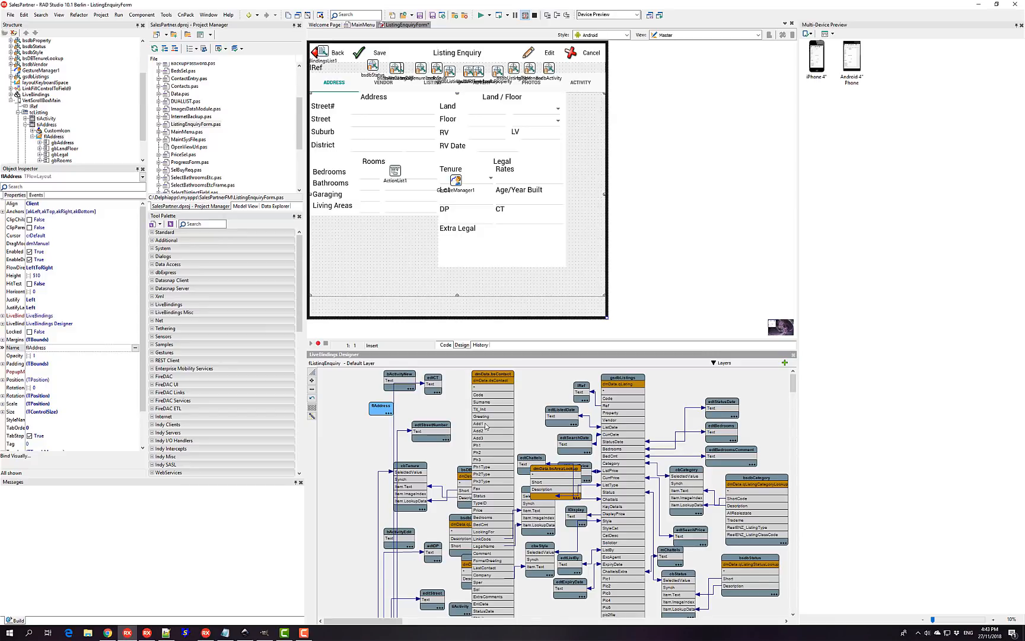
pyautogui.moveTo(527, 406)
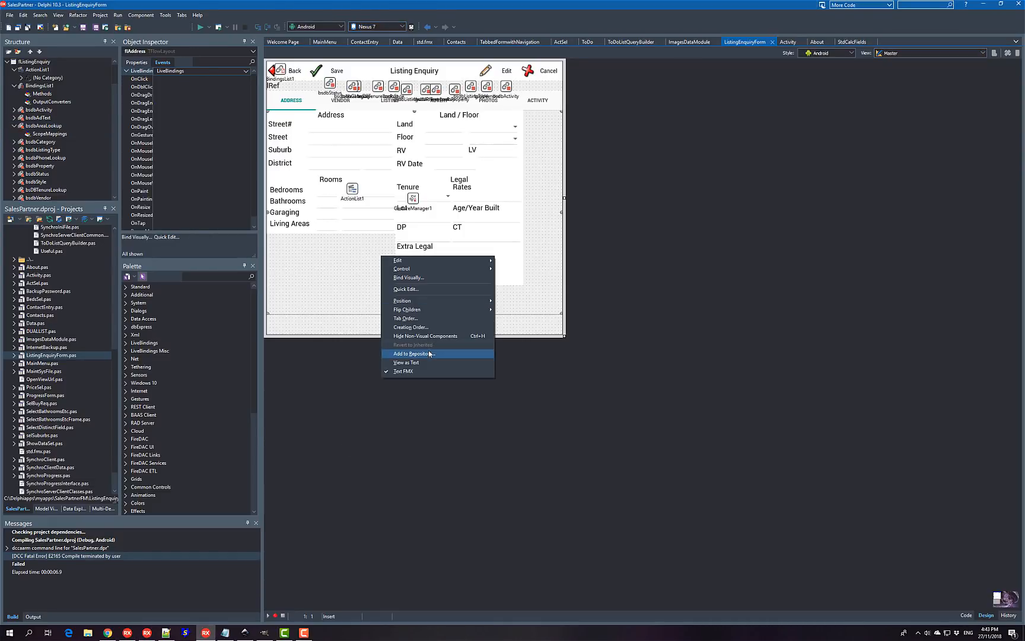
# - Show the form's LiveBindings diagram and inspect the Property and StatusDate field links
pyautogui.click(516, 306)
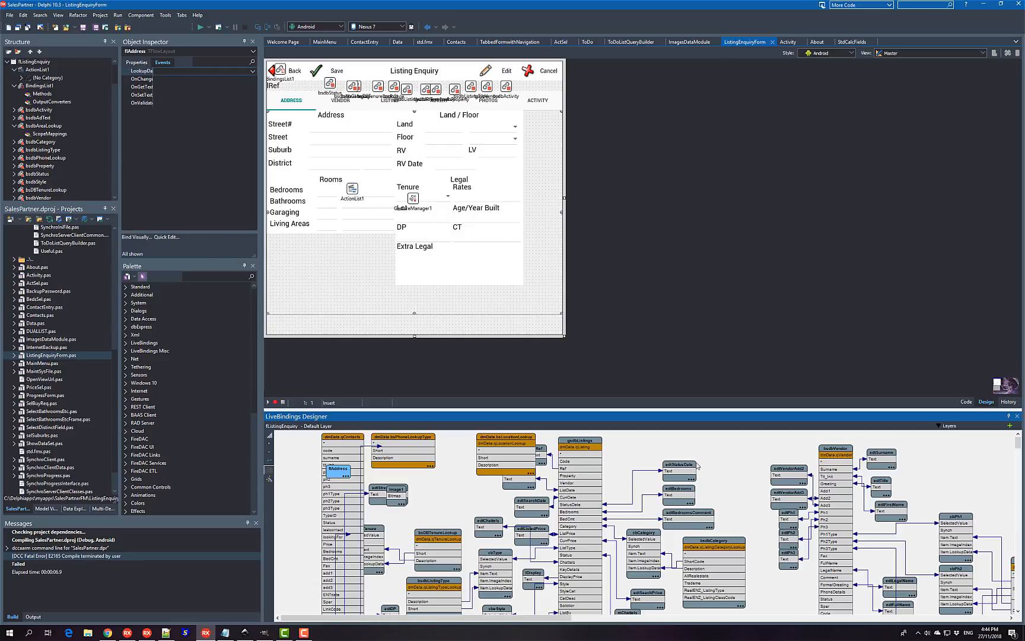
pyautogui.click(577, 476)
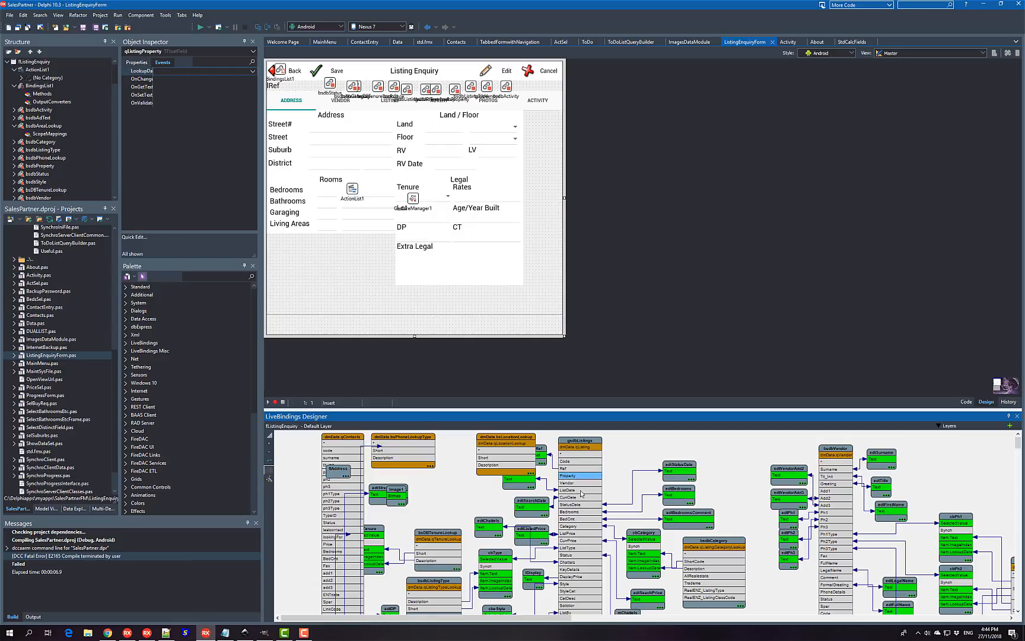
pyautogui.click(578, 504)
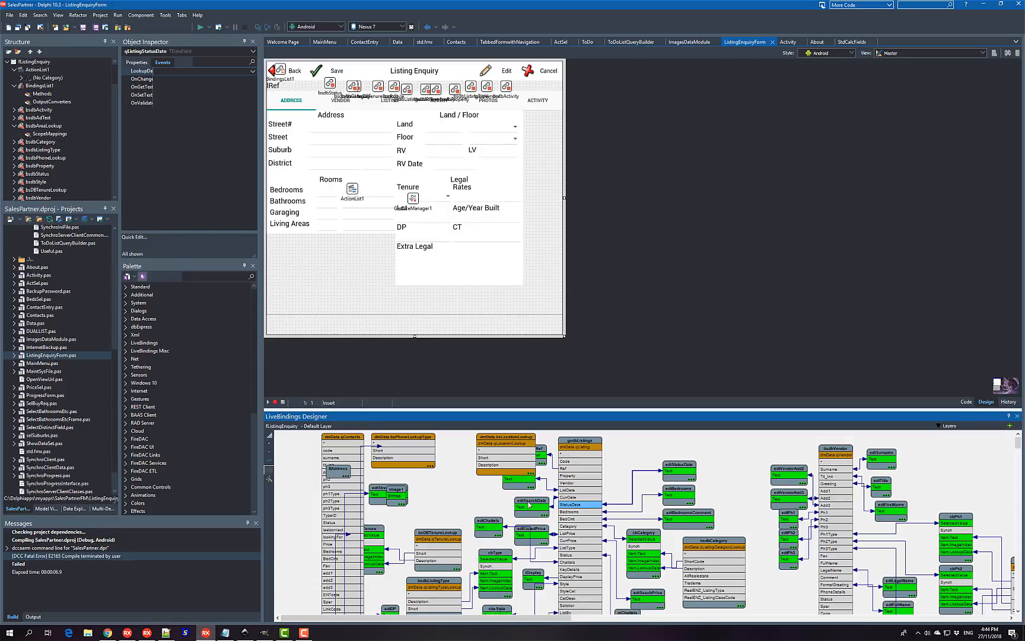
pyautogui.moveTo(639, 463)
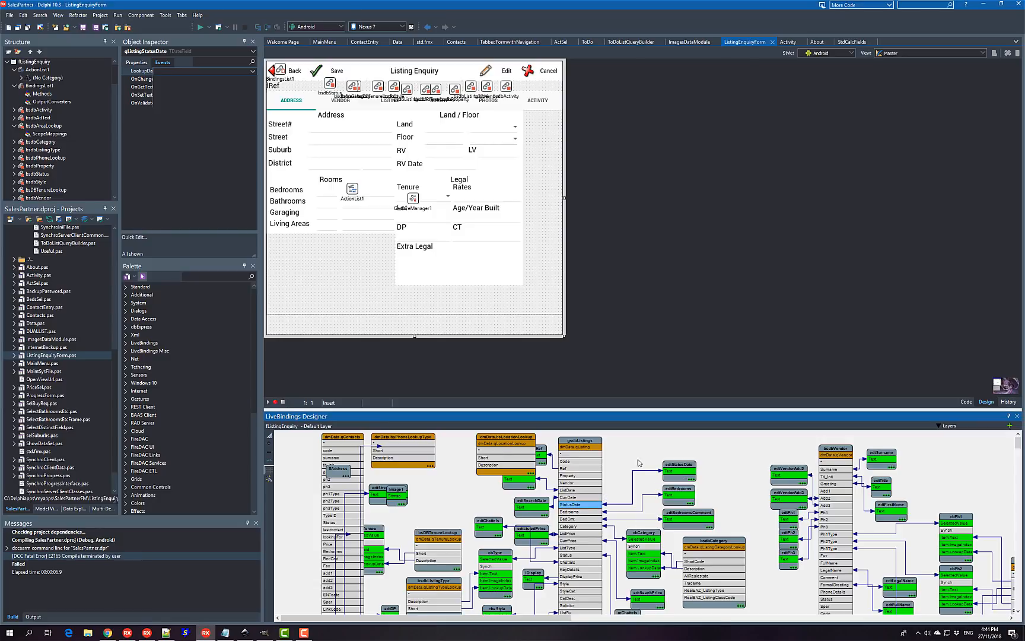
pyautogui.moveTo(627, 472)
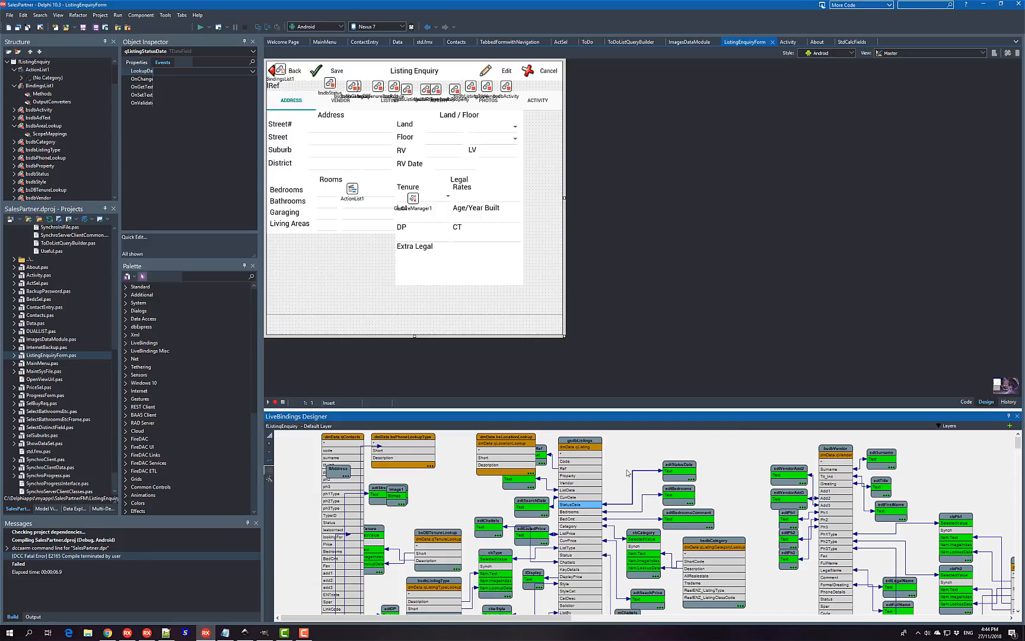
pyautogui.moveTo(627, 472)
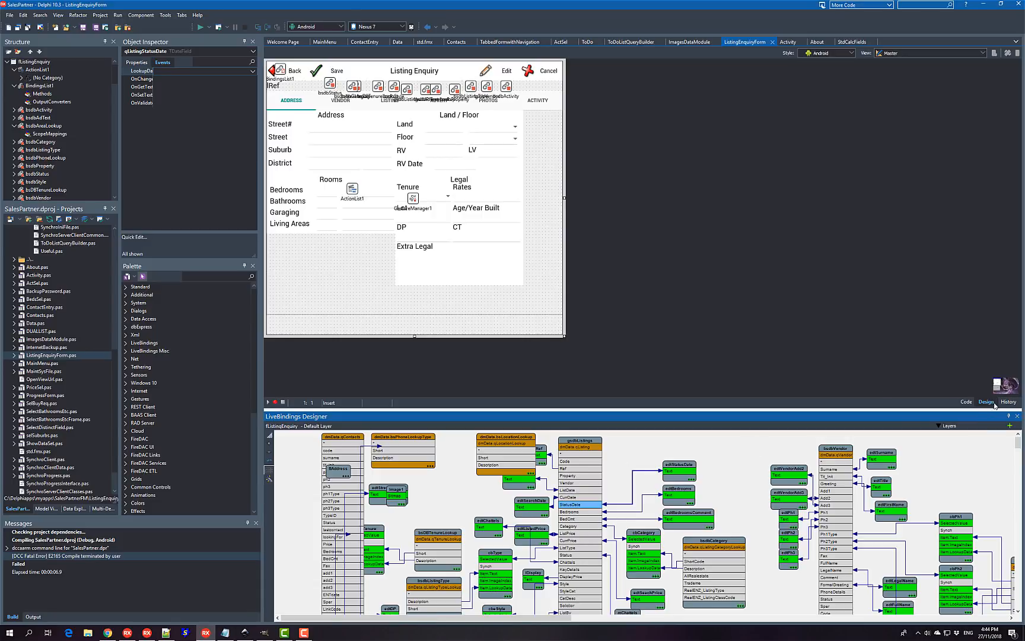
pyautogui.moveTo(1018, 416)
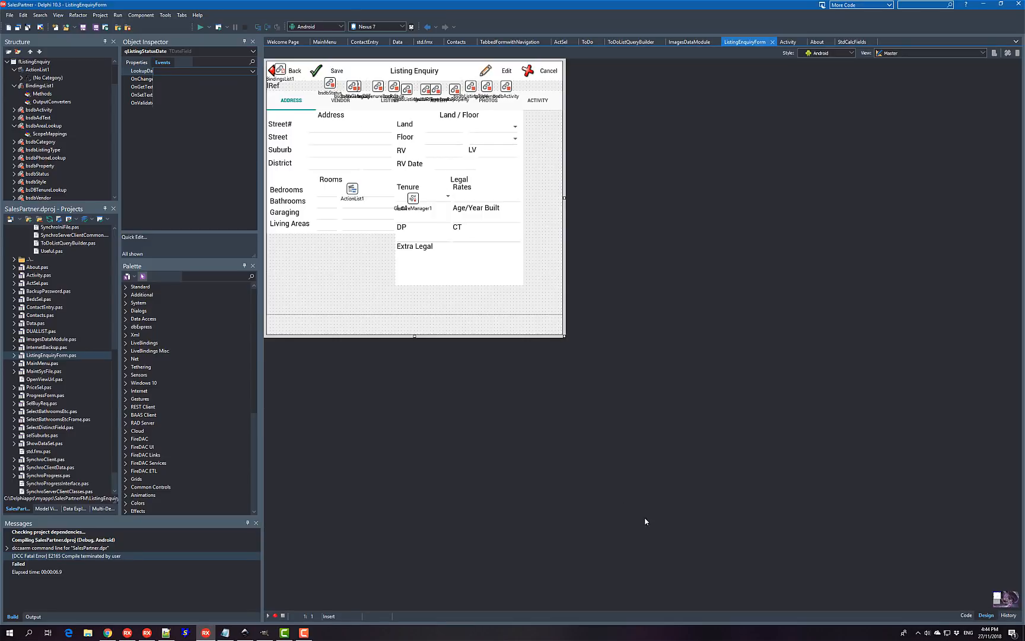
pyautogui.moveTo(302, 139)
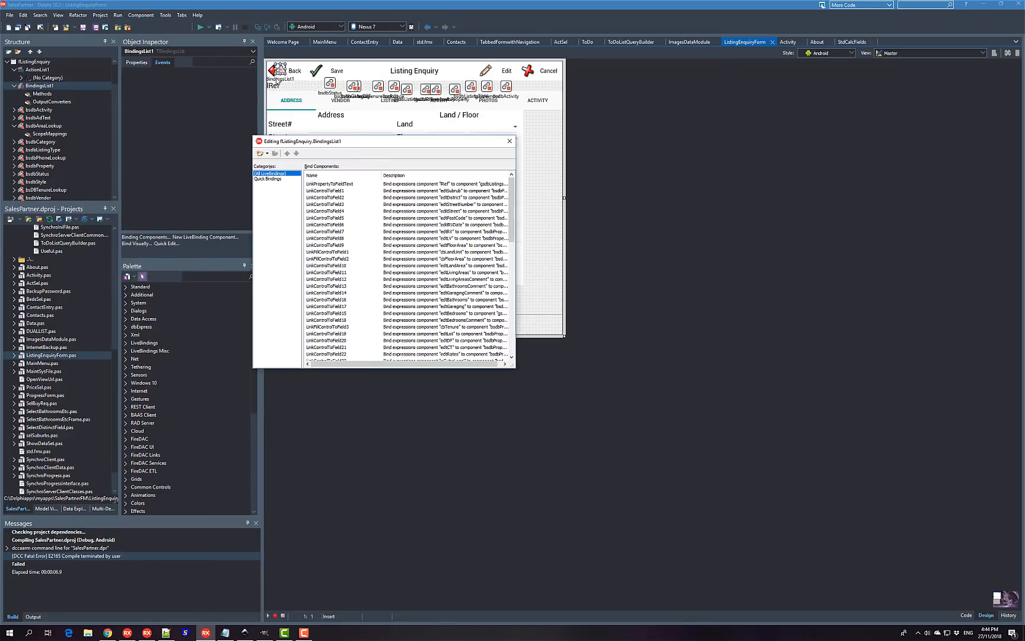
# - Choose LinkFillControlToField9 from the BindingsList component list
pyautogui.scroll(-3)
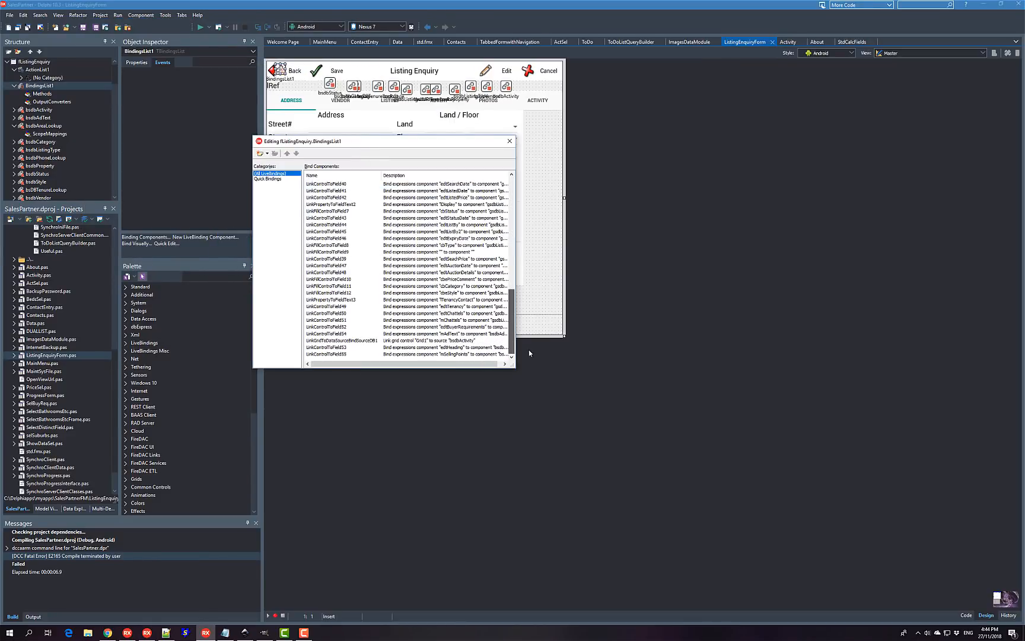
pyautogui.moveTo(534, 355)
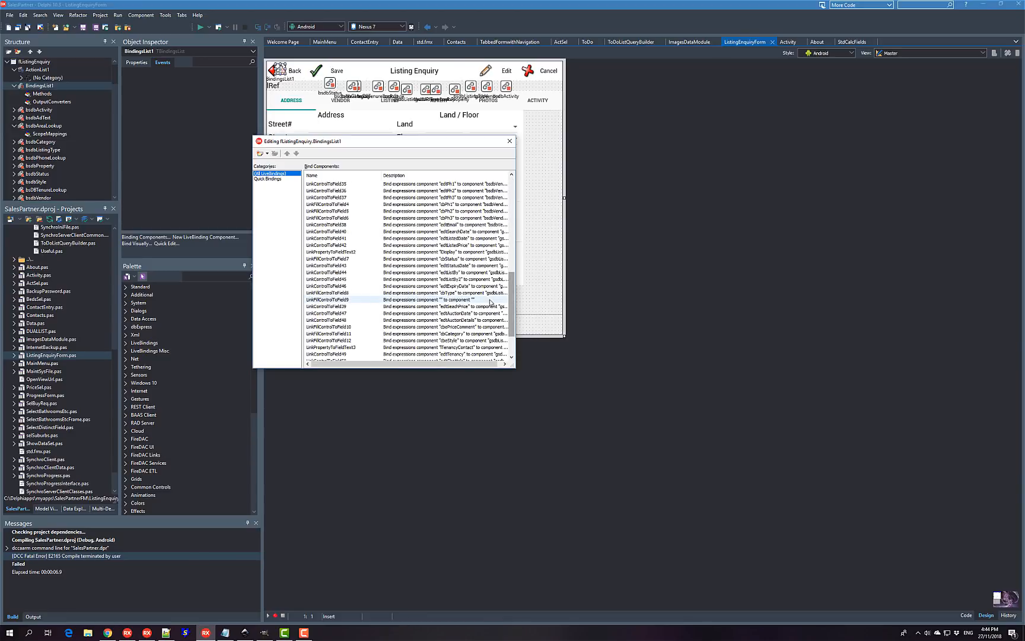
pyautogui.click(330, 300)
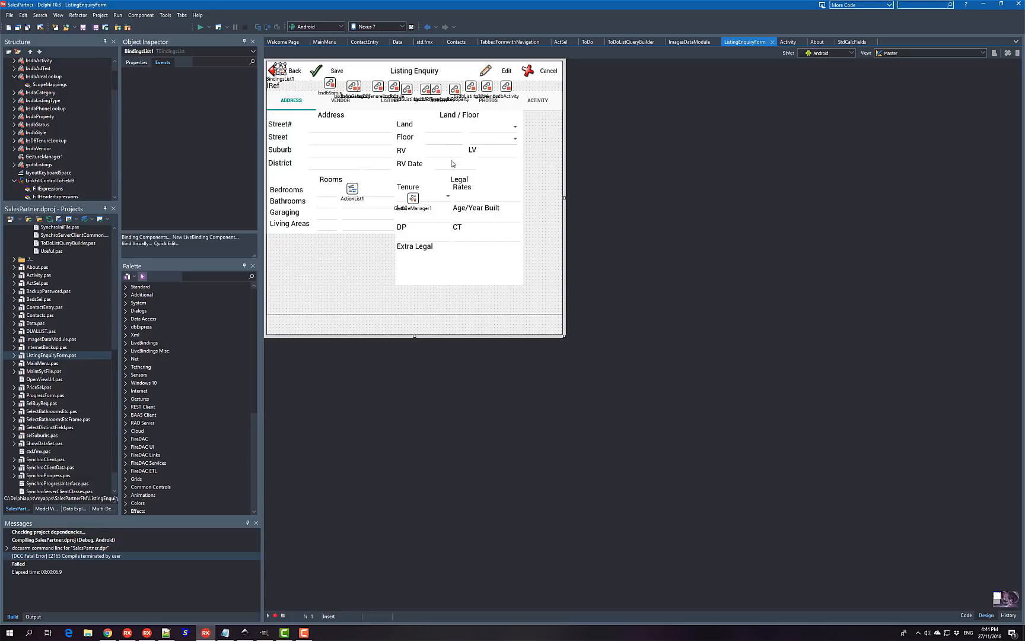
pyautogui.moveTo(333, 235)
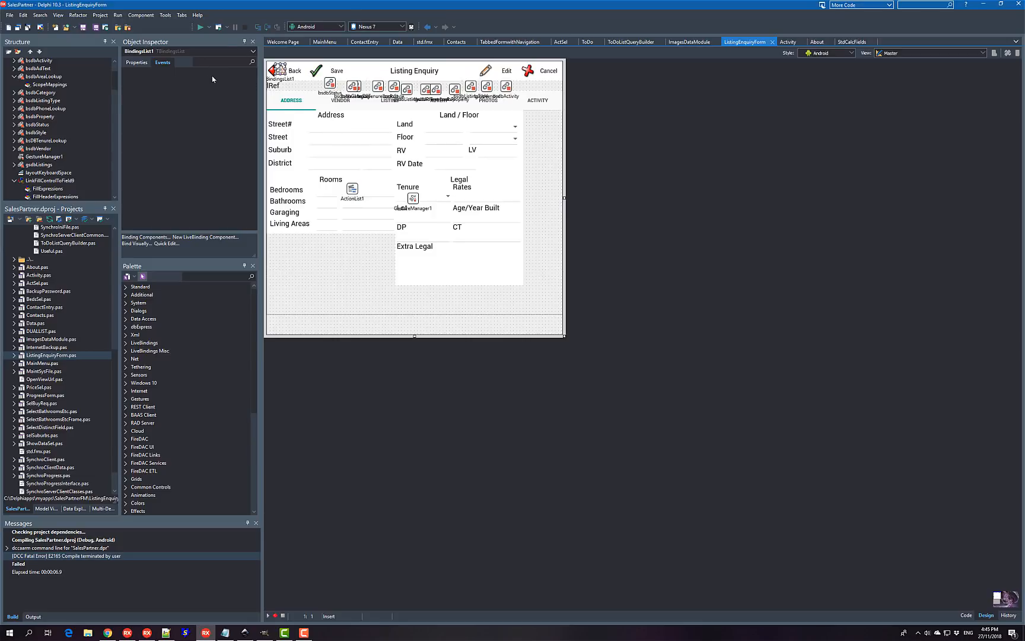
# - Dock the Multi-Device Preview pane from View > Tool Windows beside the form
pyautogui.click(57, 14)
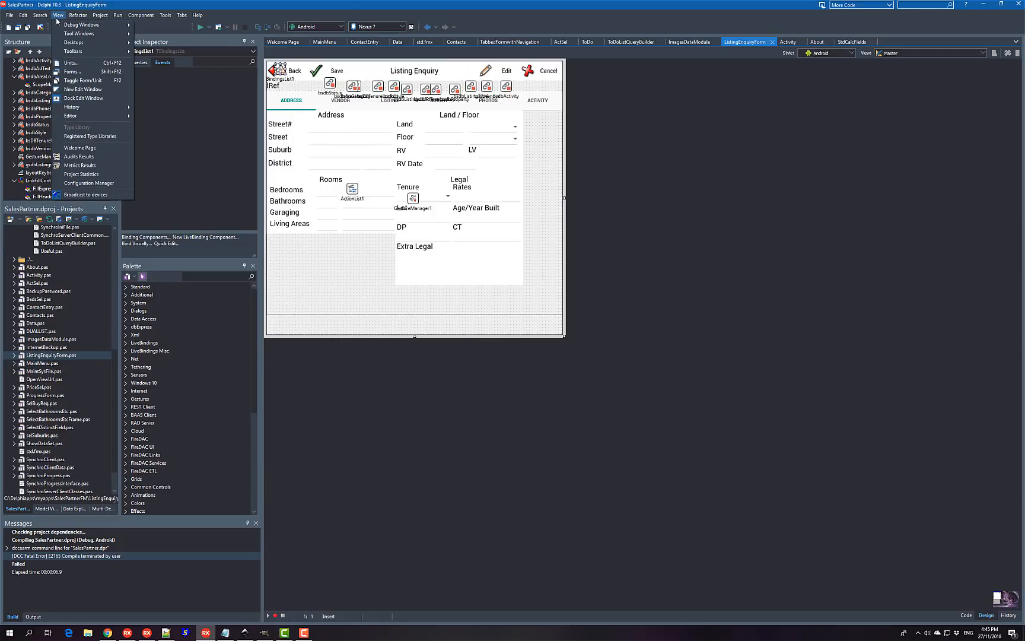
pyautogui.click(79, 33)
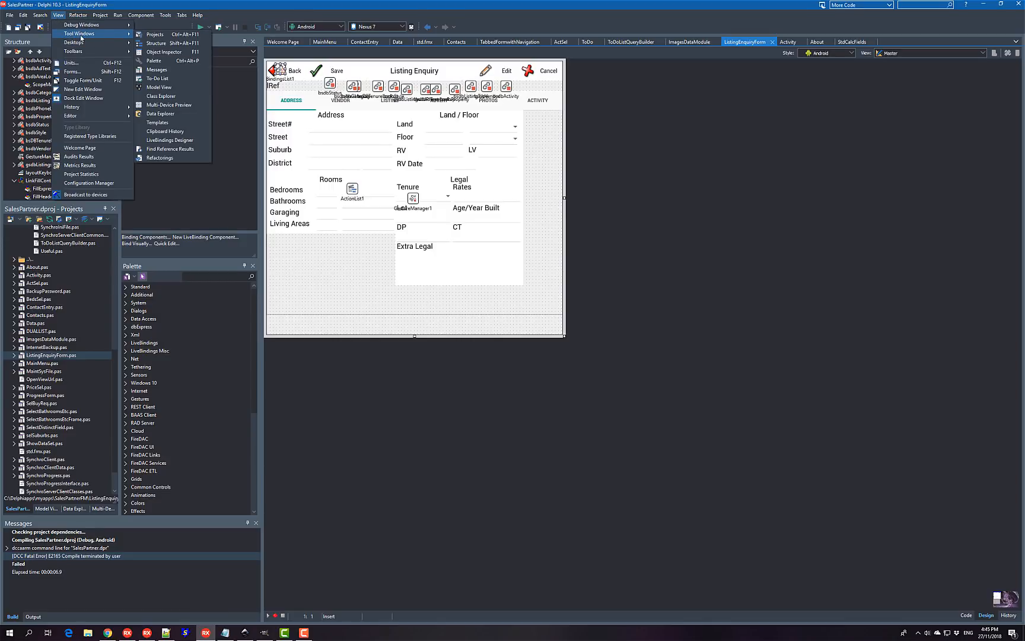
pyautogui.moveTo(160, 96)
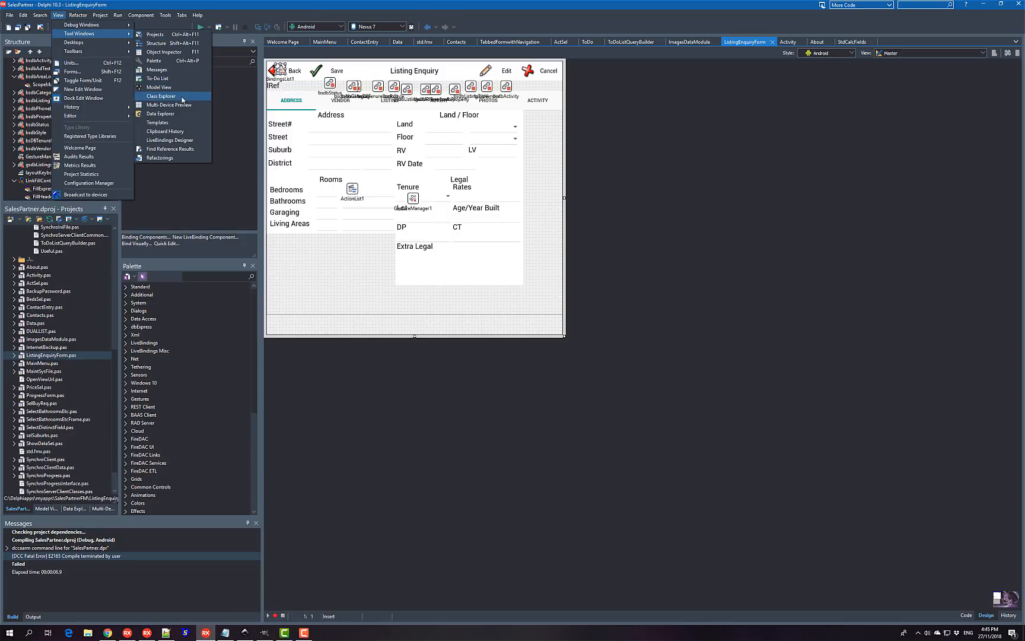
pyautogui.click(169, 105)
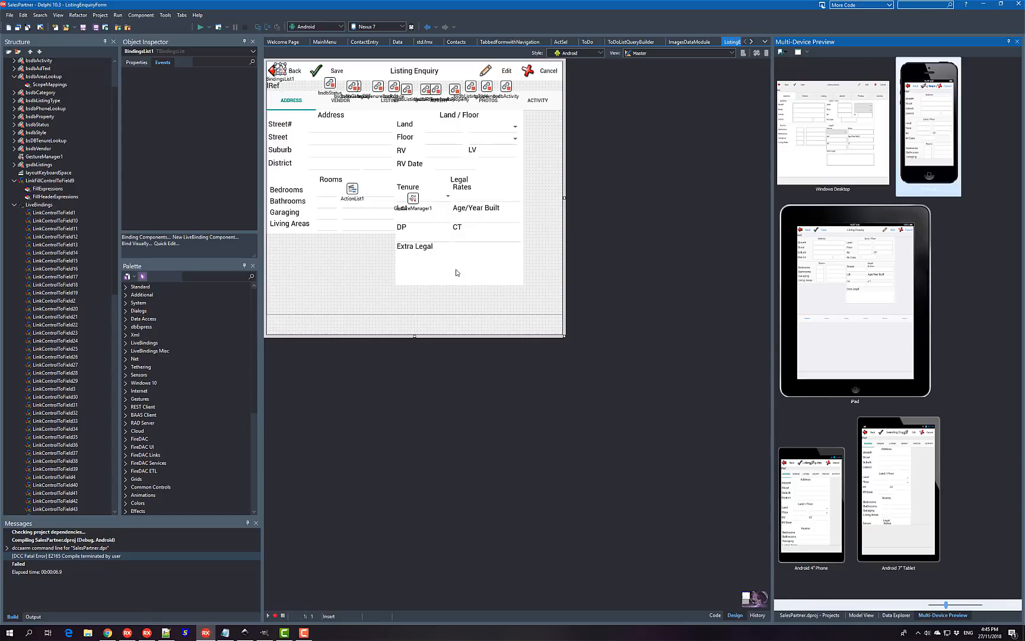
pyautogui.moveTo(659, 151)
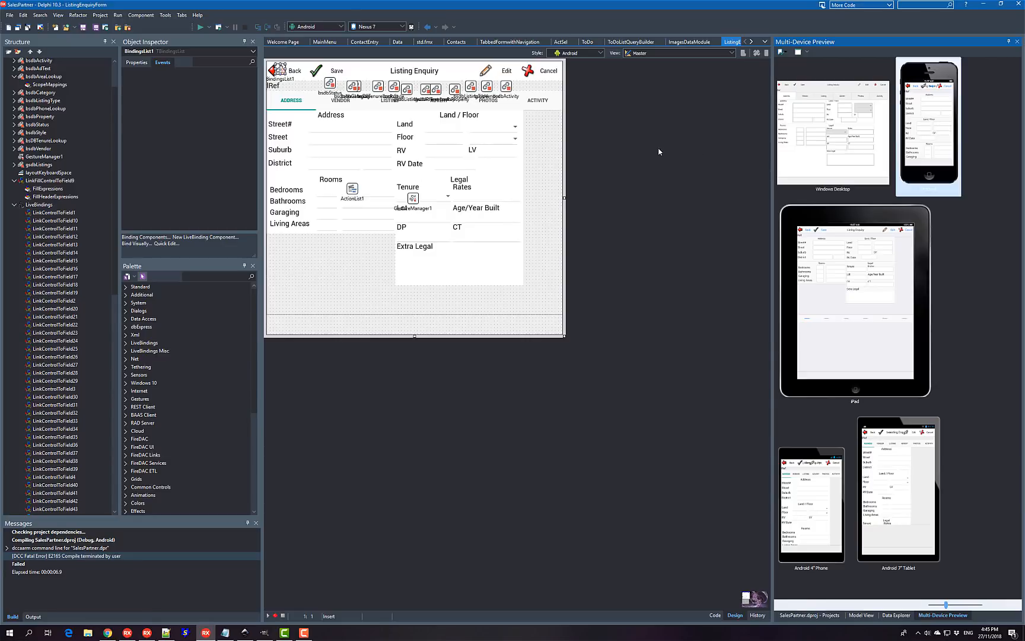
pyautogui.moveTo(640, 192)
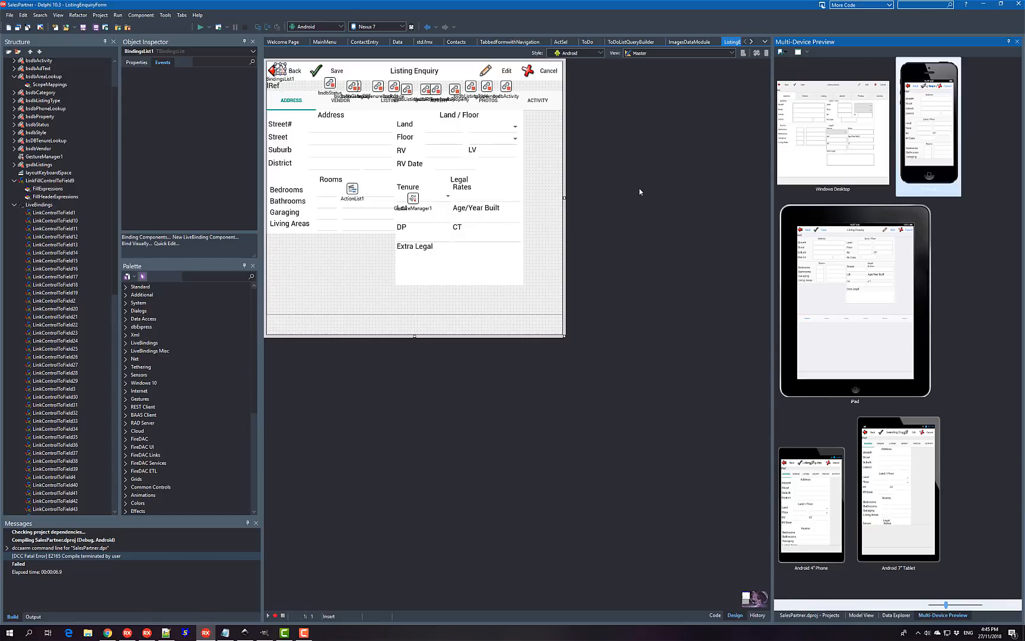
pyautogui.moveTo(760, 225)
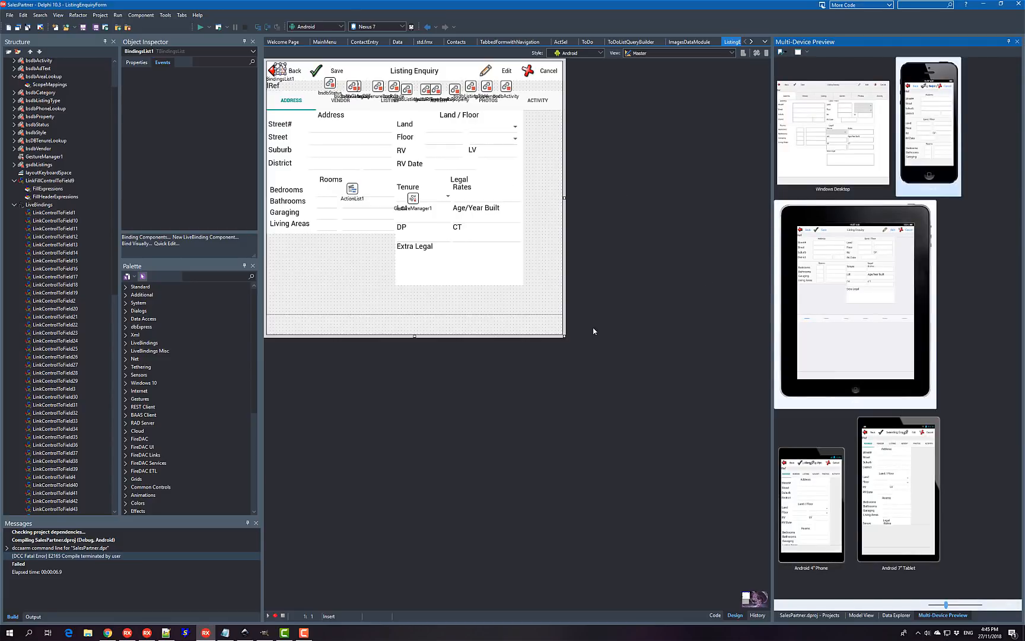
pyautogui.moveTo(719, 274)
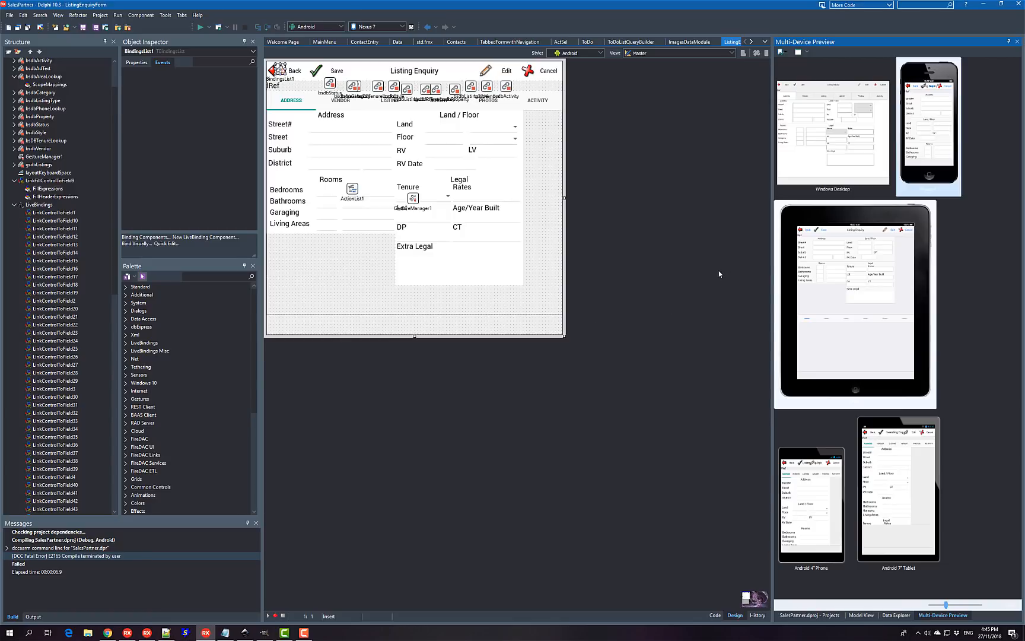
pyautogui.moveTo(562, 270)
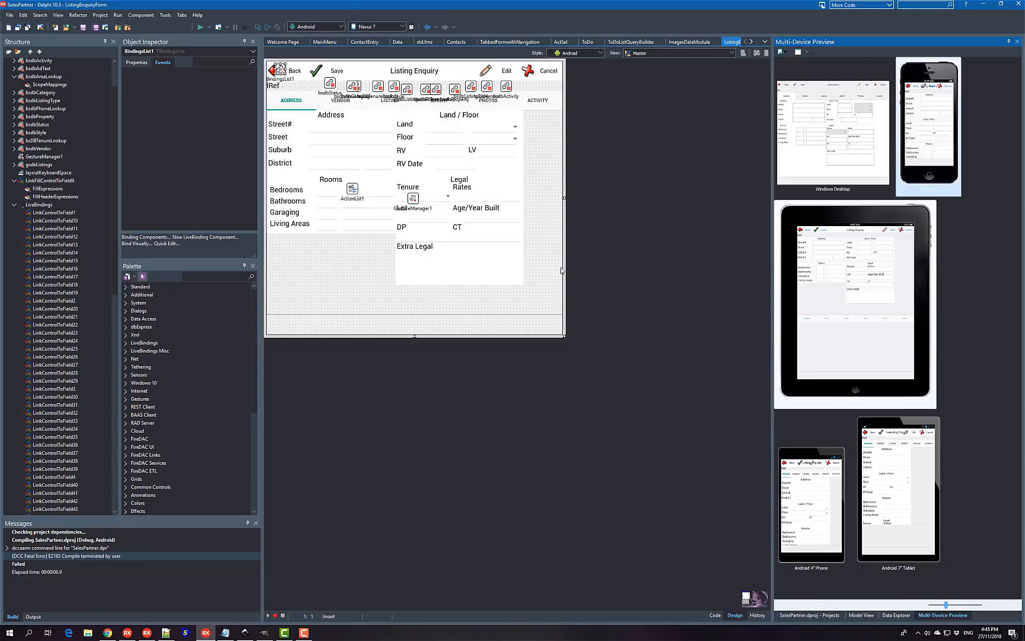
pyautogui.moveTo(672, 140)
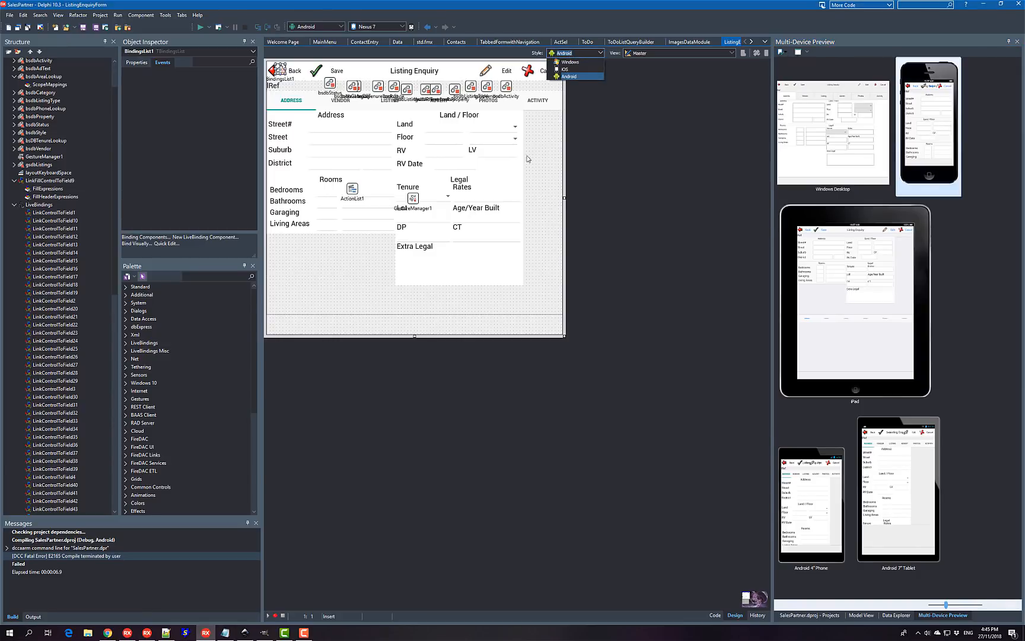
# - Keep the Android style and close the Multi-Device Preview pane
pyautogui.click(568, 76)
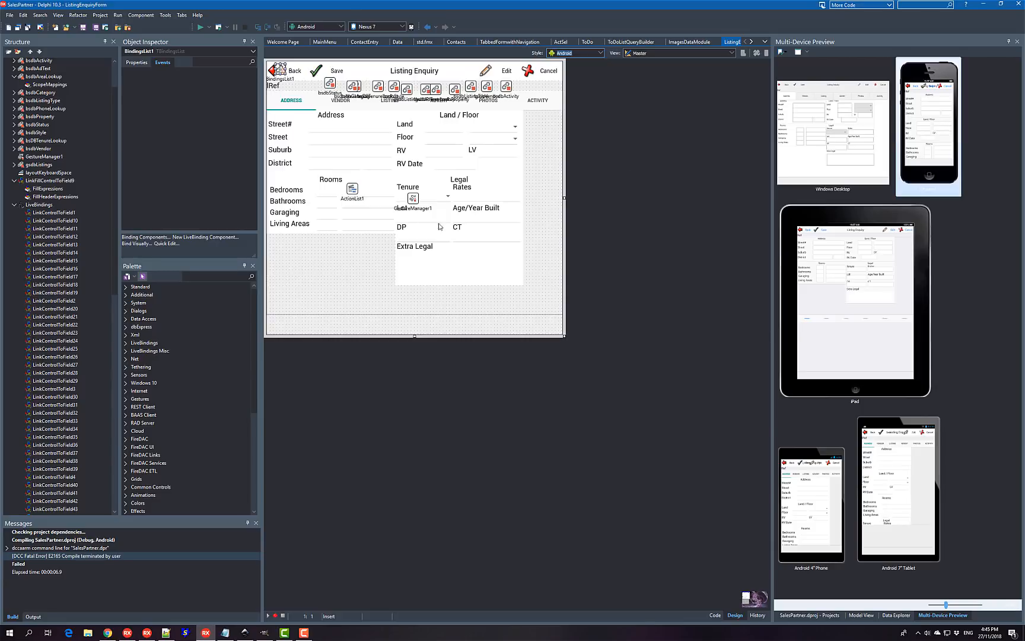
pyautogui.moveTo(914, 3)
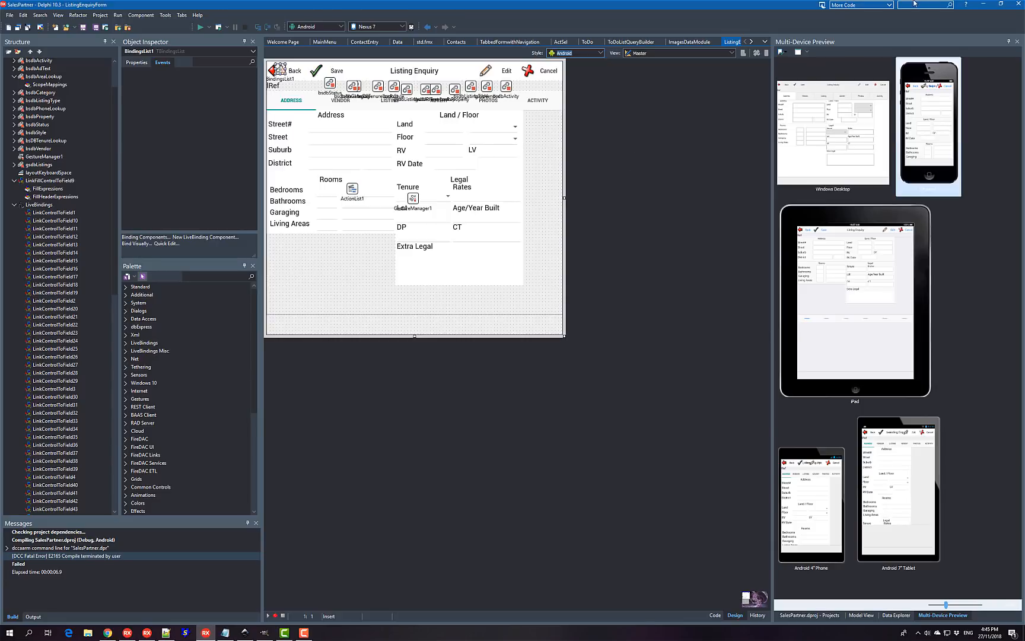
pyautogui.click(890, 5)
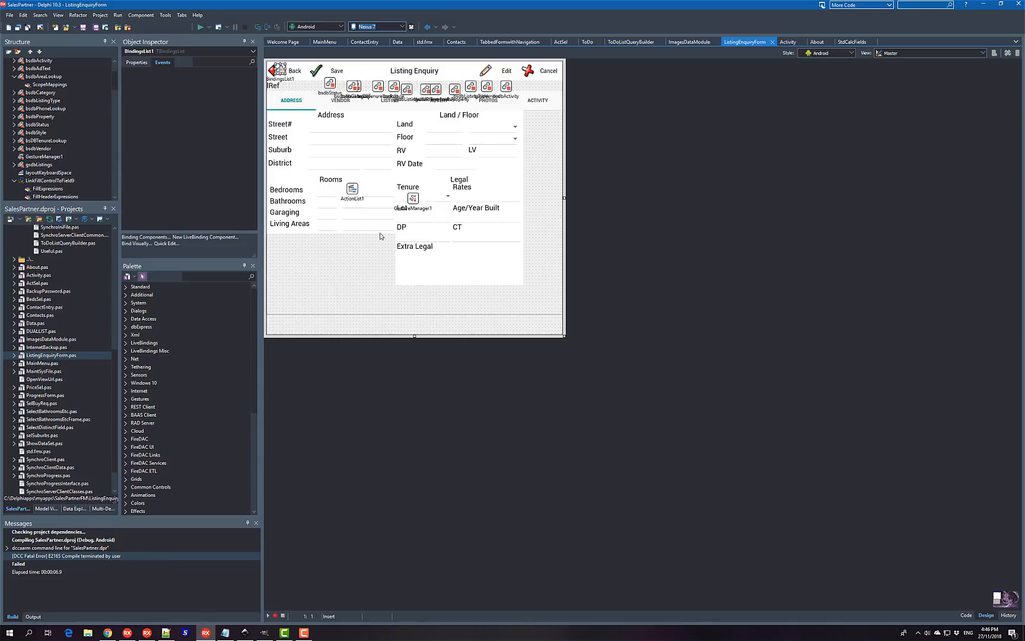
pyautogui.moveTo(316, 241)
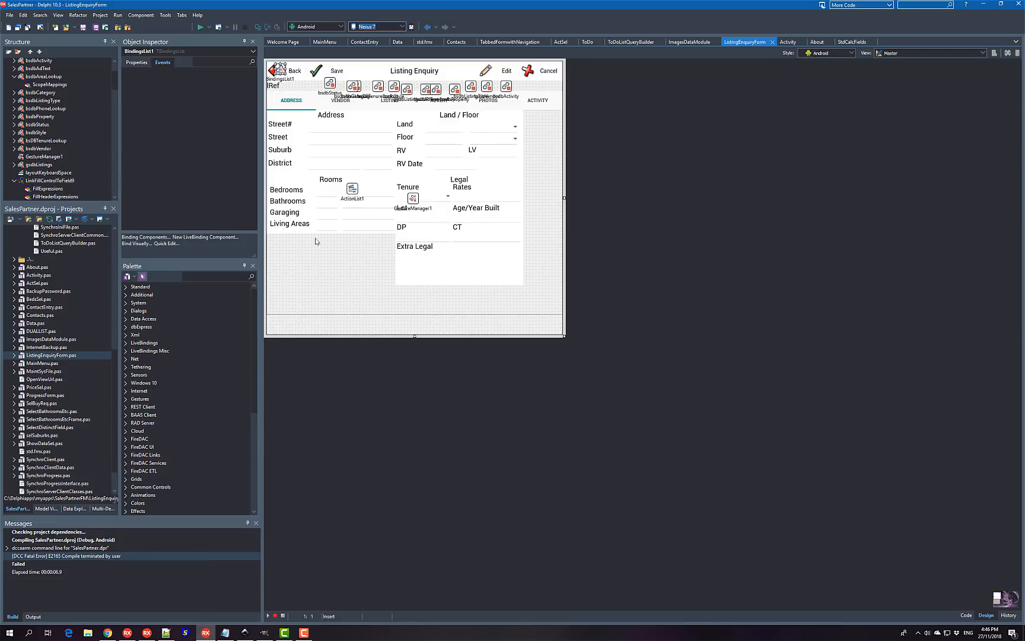
pyautogui.moveTo(387, 296)
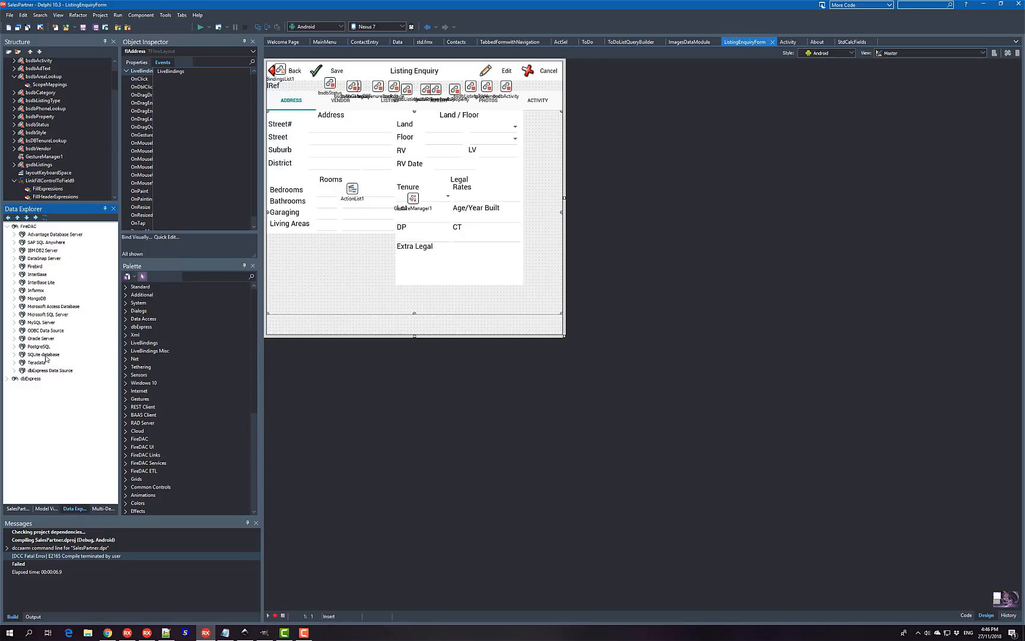
# - Expand the FireDAC SQLite connections, select SQLite_Demo and close FDConnectionDefs.ini in Notepad
pyautogui.click(14, 354)
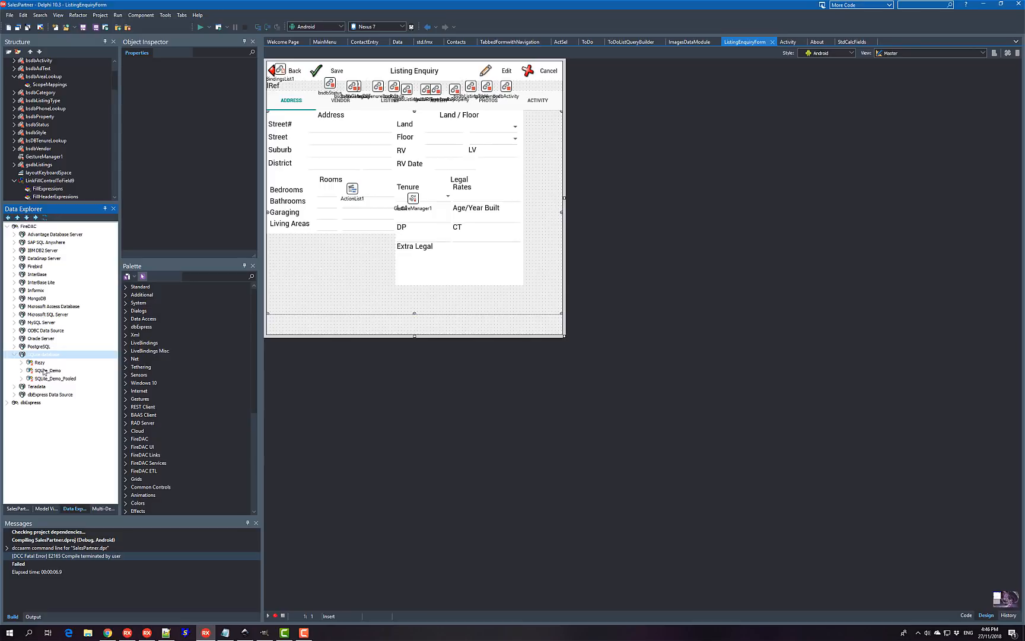
pyautogui.click(44, 354)
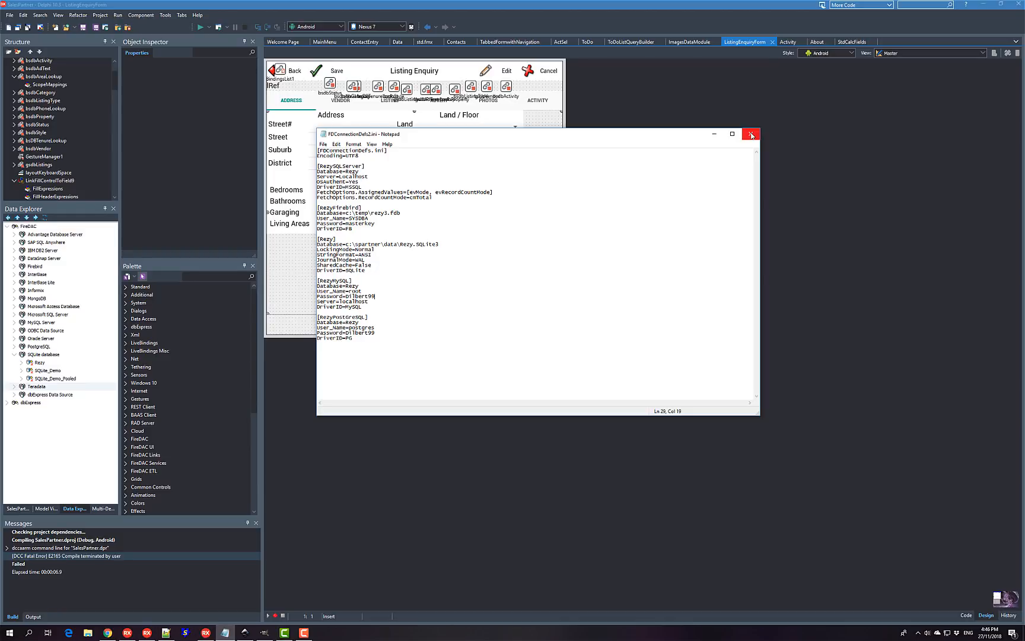
pyautogui.click(750, 134)
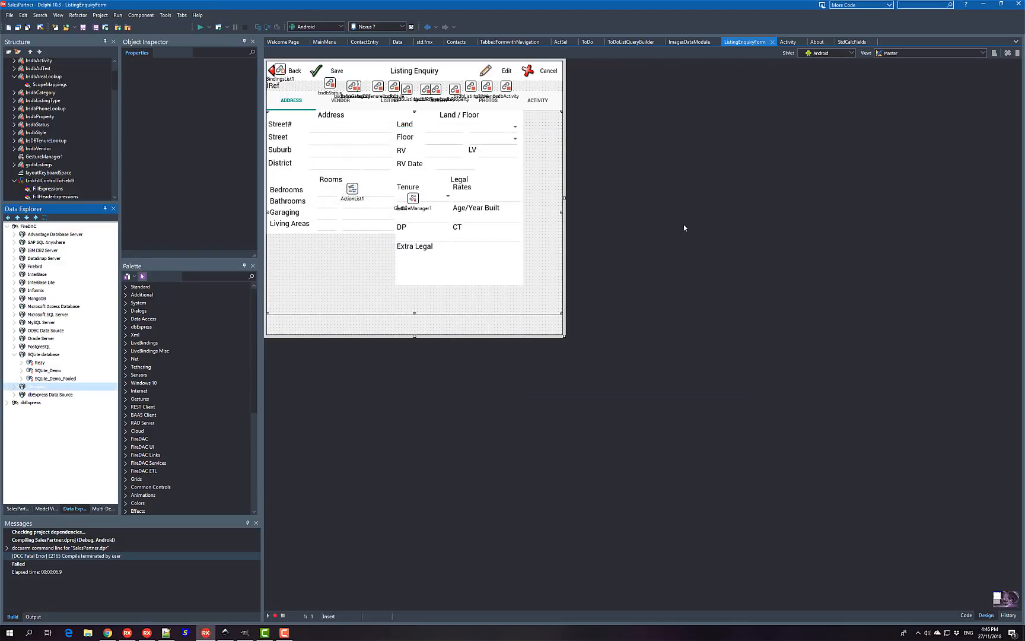
pyautogui.moveTo(497, 314)
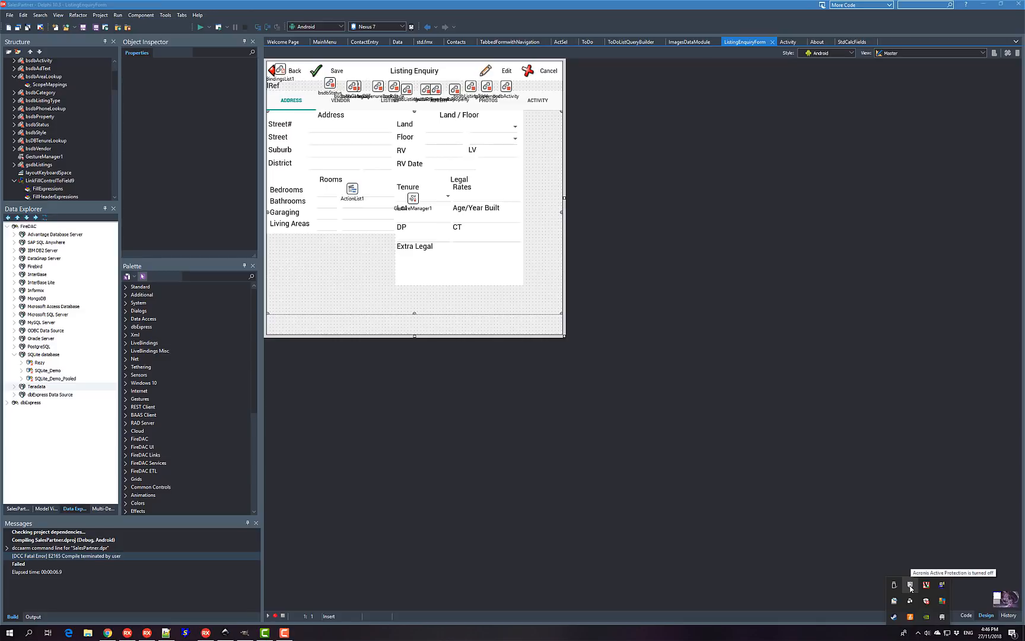
pyautogui.moveTo(687, 387)
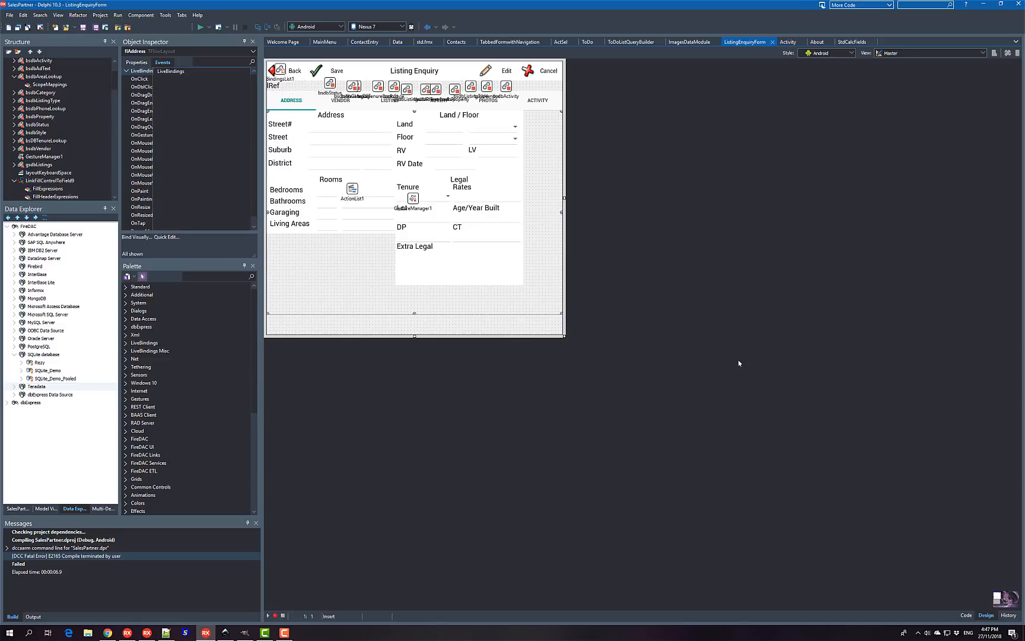
pyautogui.moveTo(769, 399)
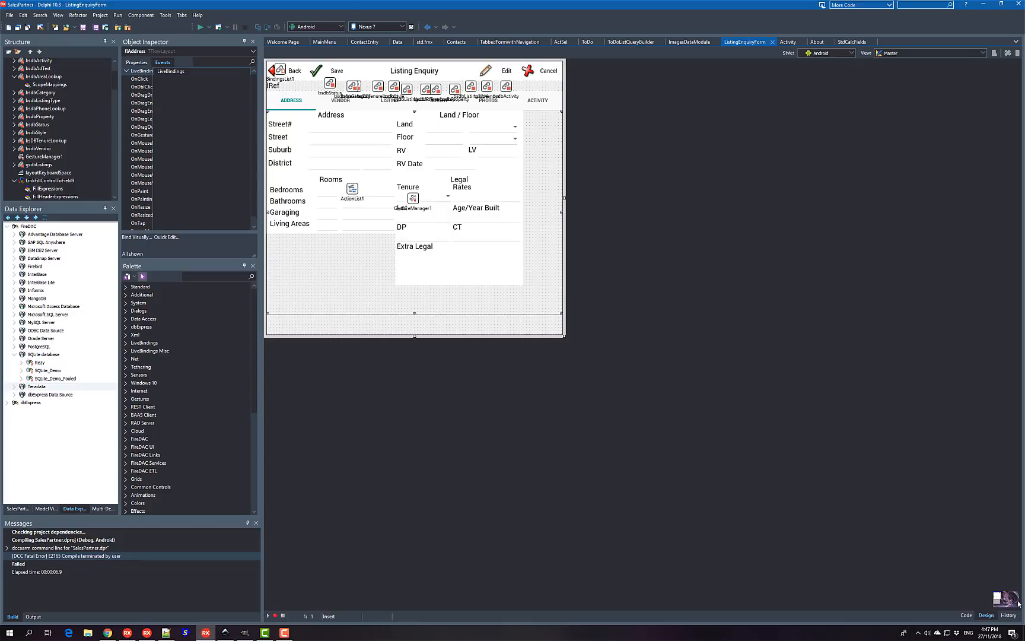
pyautogui.moveTo(728, 377)
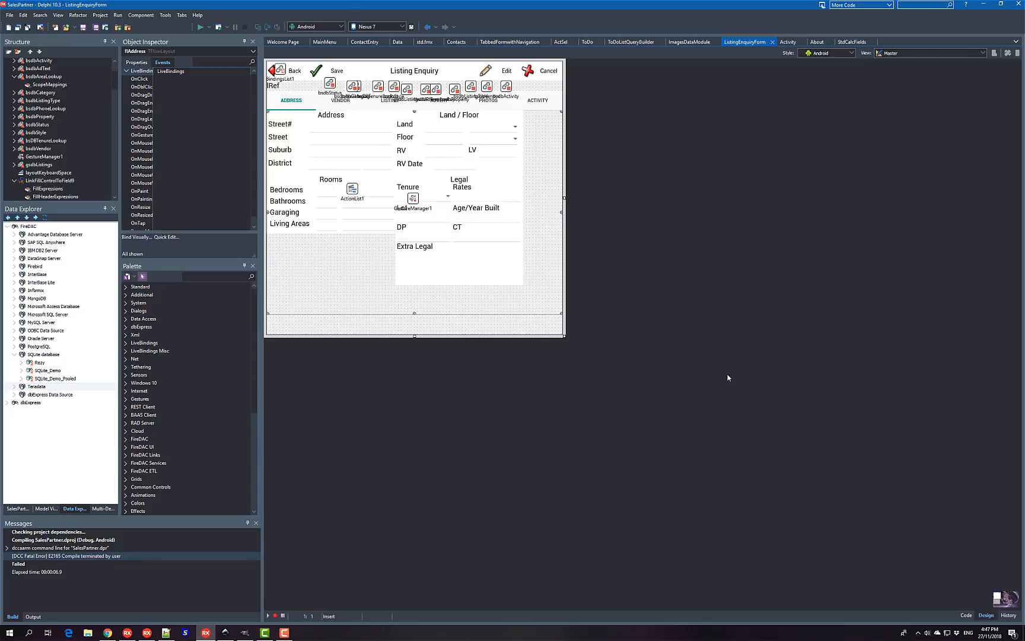
pyautogui.moveTo(623, 179)
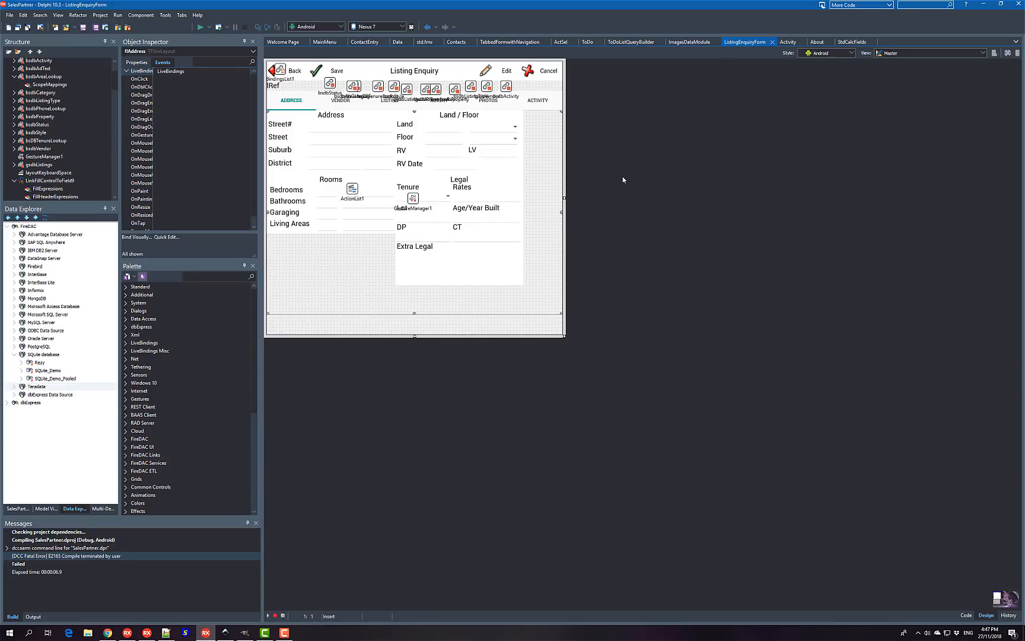
pyautogui.moveTo(547, 231)
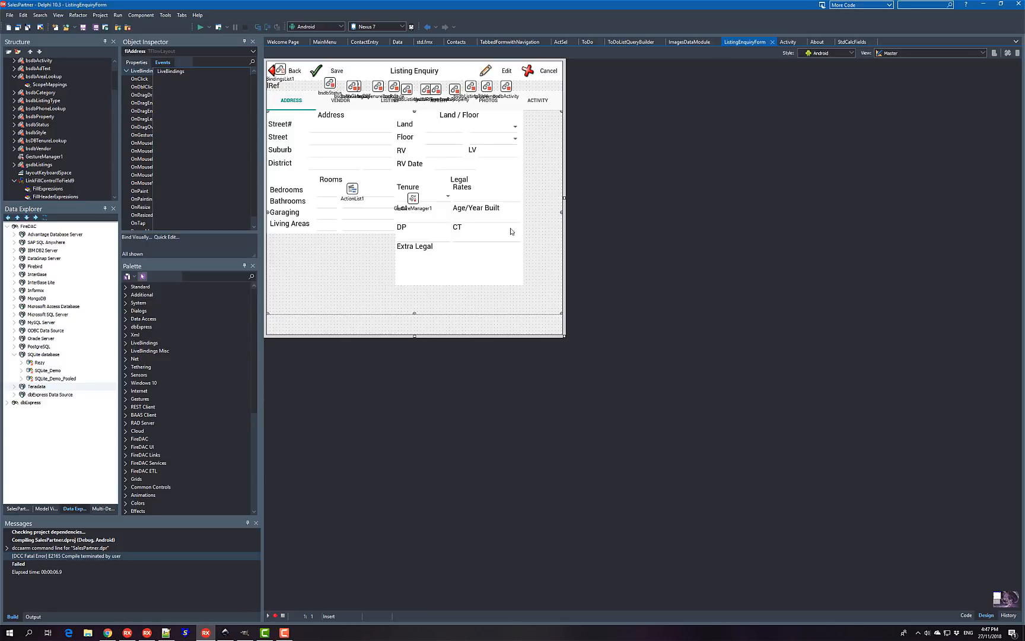
pyautogui.moveTo(481, 288)
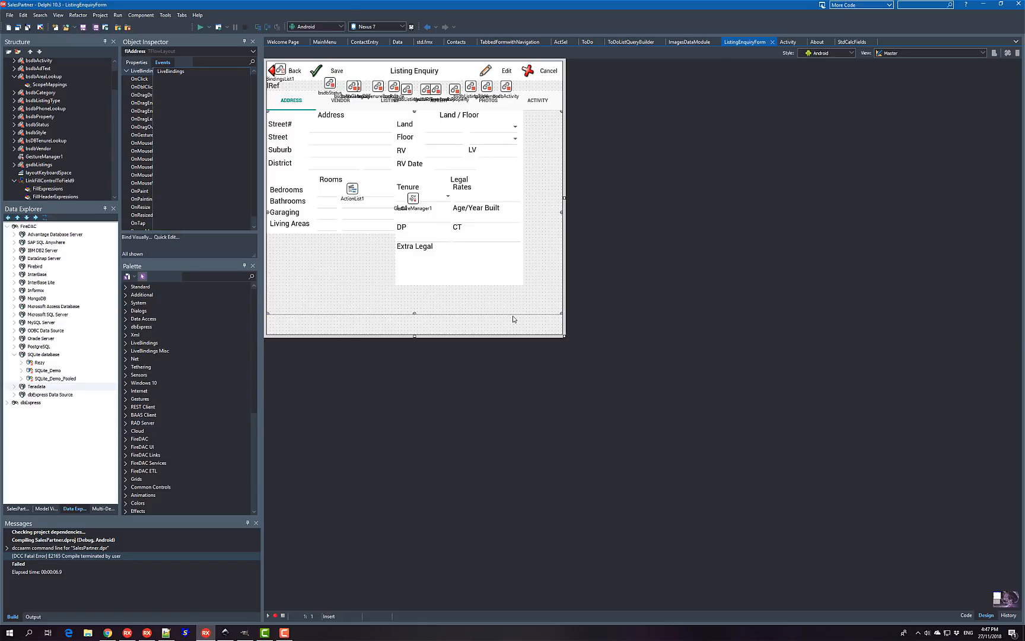
pyautogui.moveTo(664, 290)
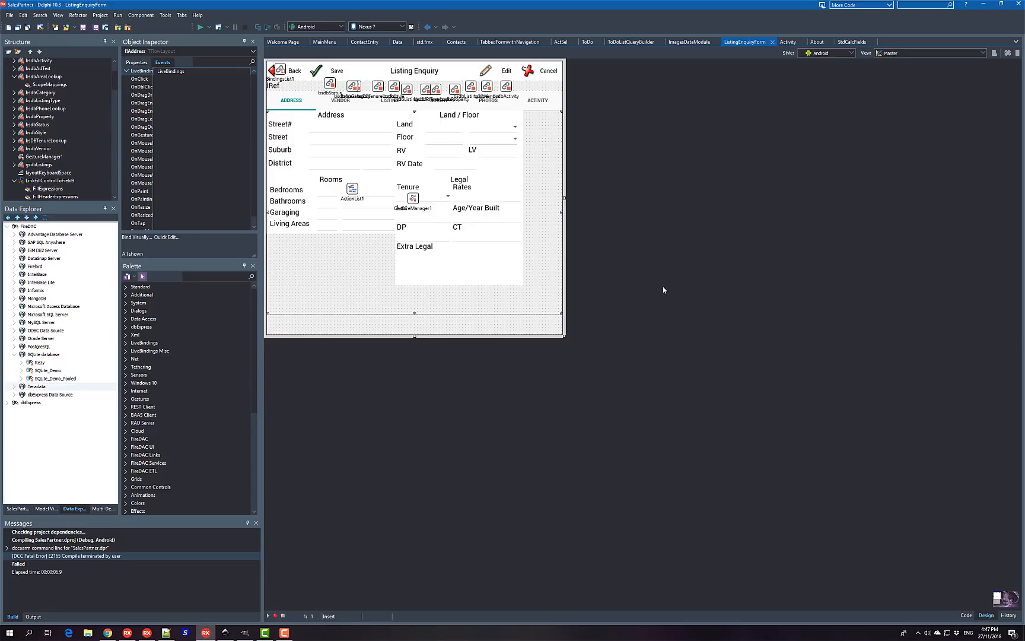
pyautogui.moveTo(434, 191)
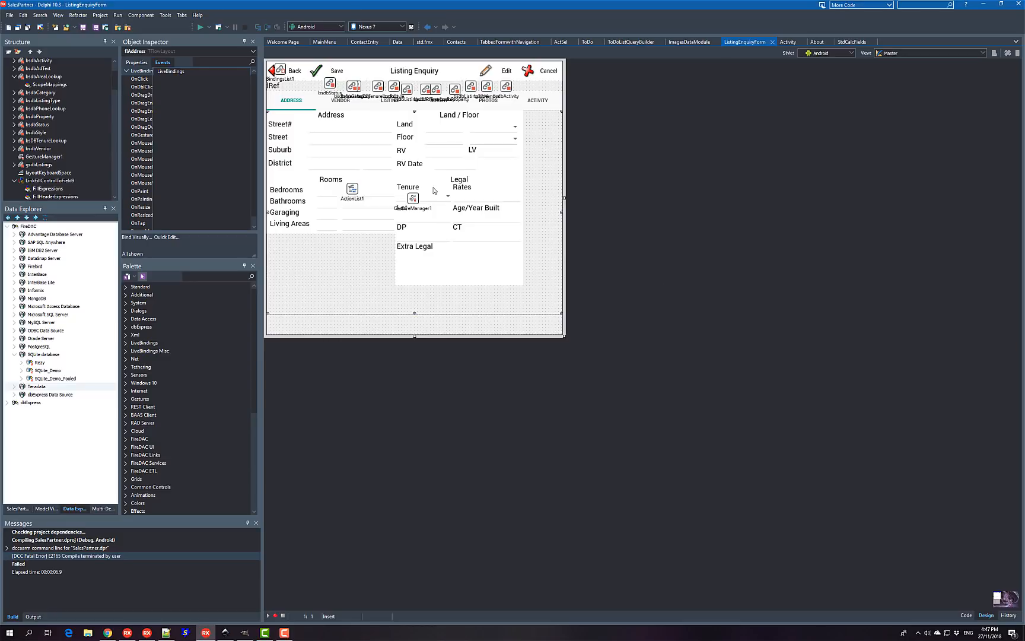
pyautogui.moveTo(518, 241)
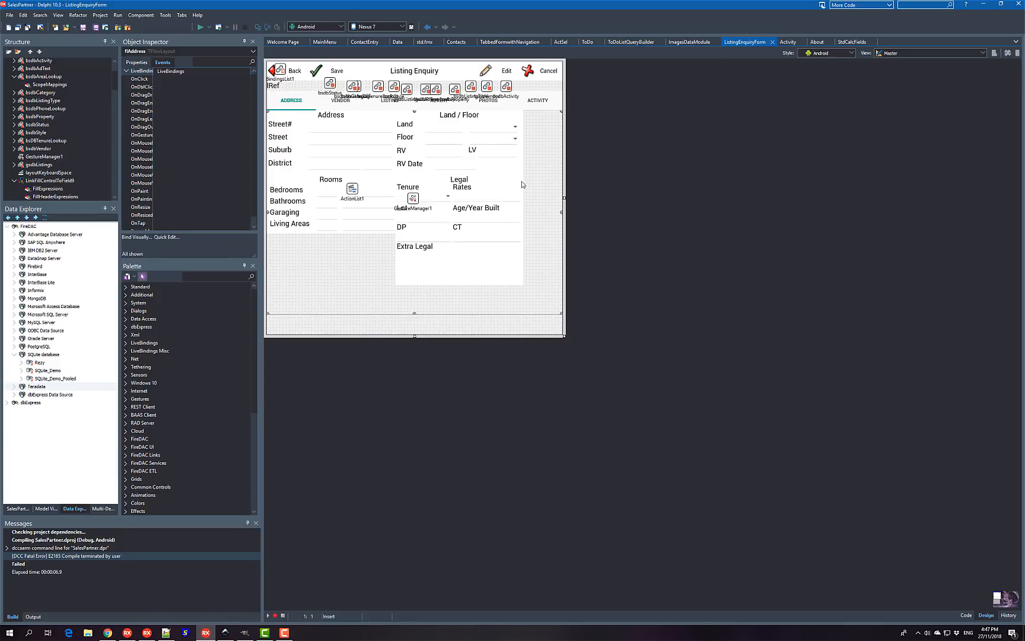
pyautogui.moveTo(616, 184)
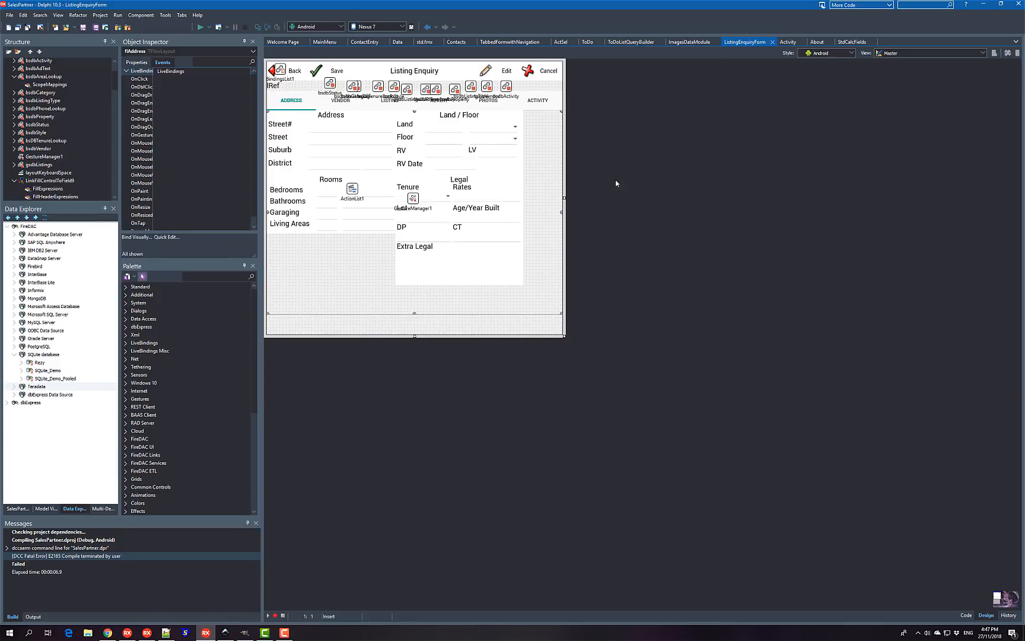
pyautogui.moveTo(594, 165)
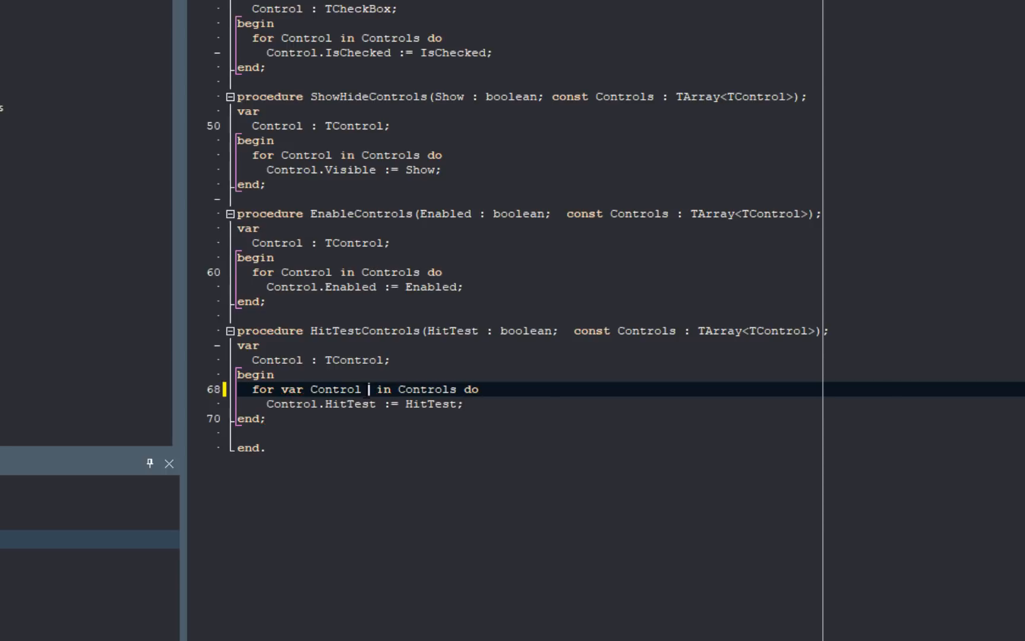
# - Declare the HitTestControls loop variable inline as ': TControl' on line 68
pyautogui.write(': TControl')
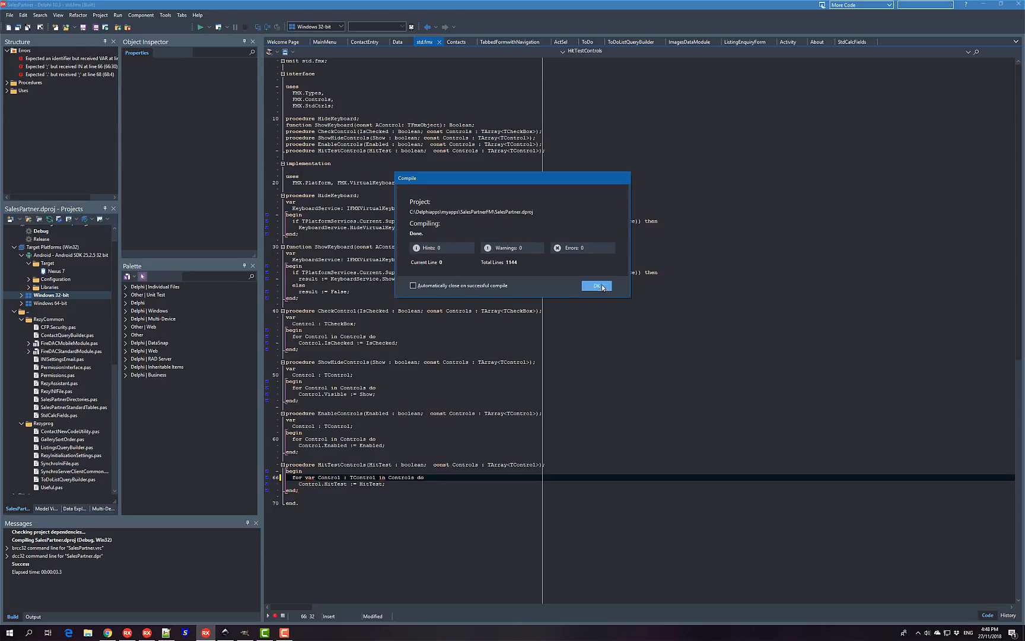
# - Dismiss the Compile dialog with OK and return focus to the std.fmx editor
pyautogui.click(595, 286)
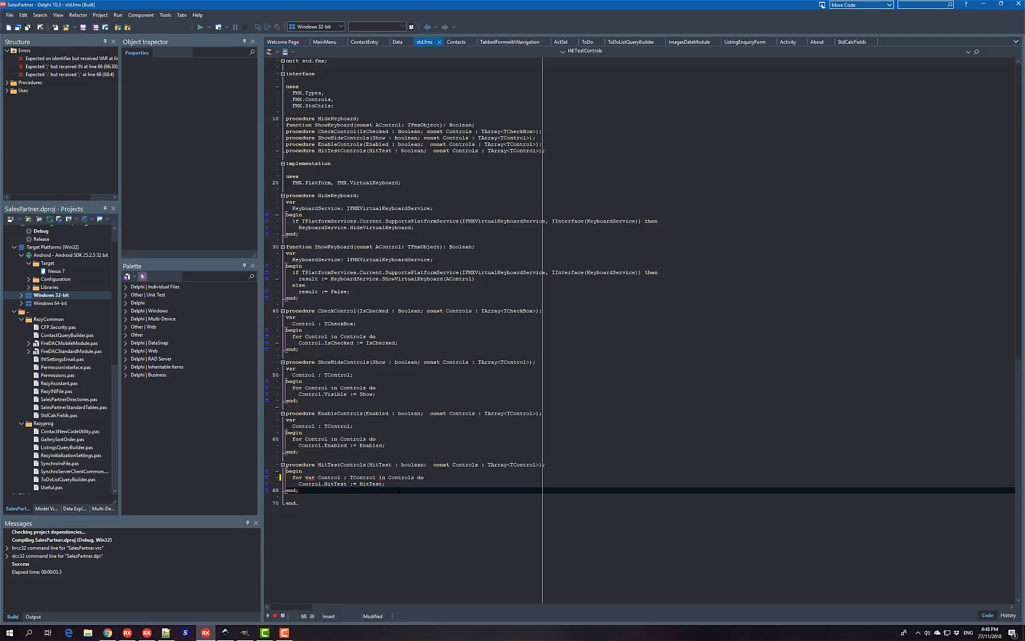
pyautogui.click(456, 41)
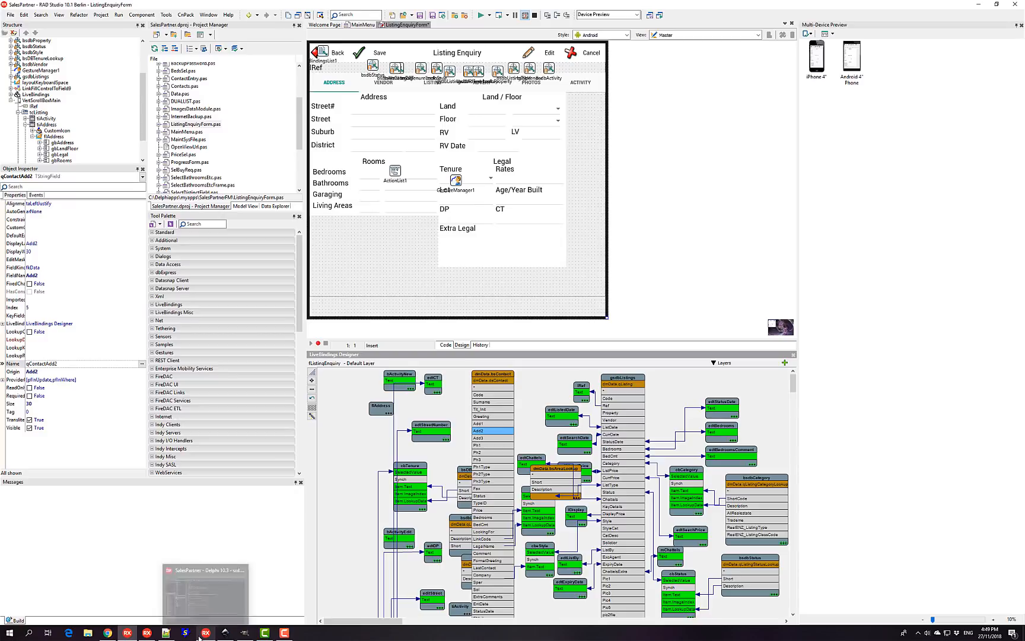
# - Bring Delphi 10.3 Rio to front from the taskbar and show the std.fmx tab
pyautogui.click(185, 632)
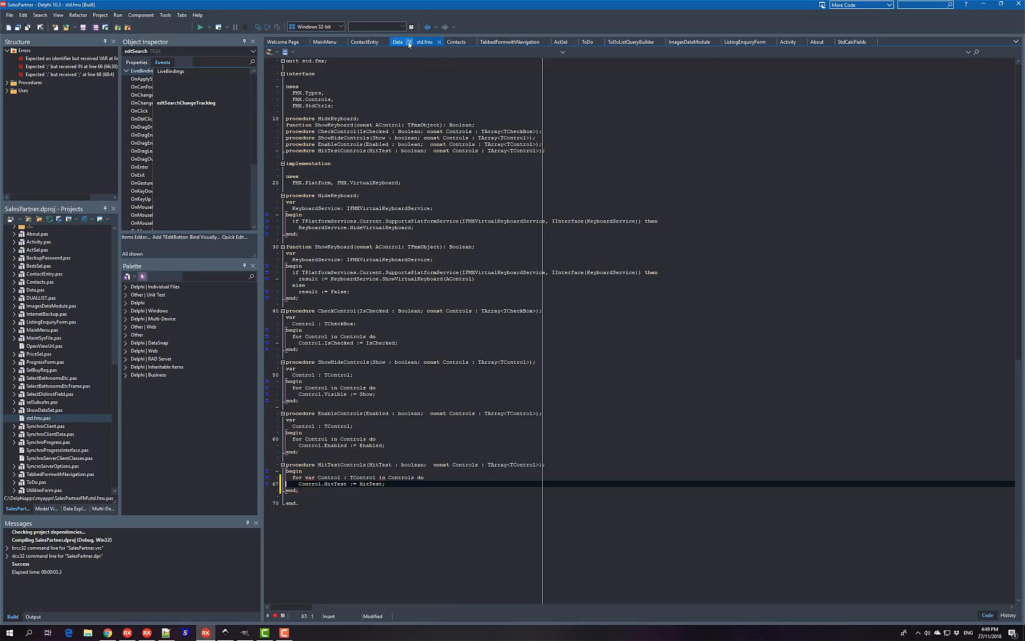
pyautogui.click(423, 41)
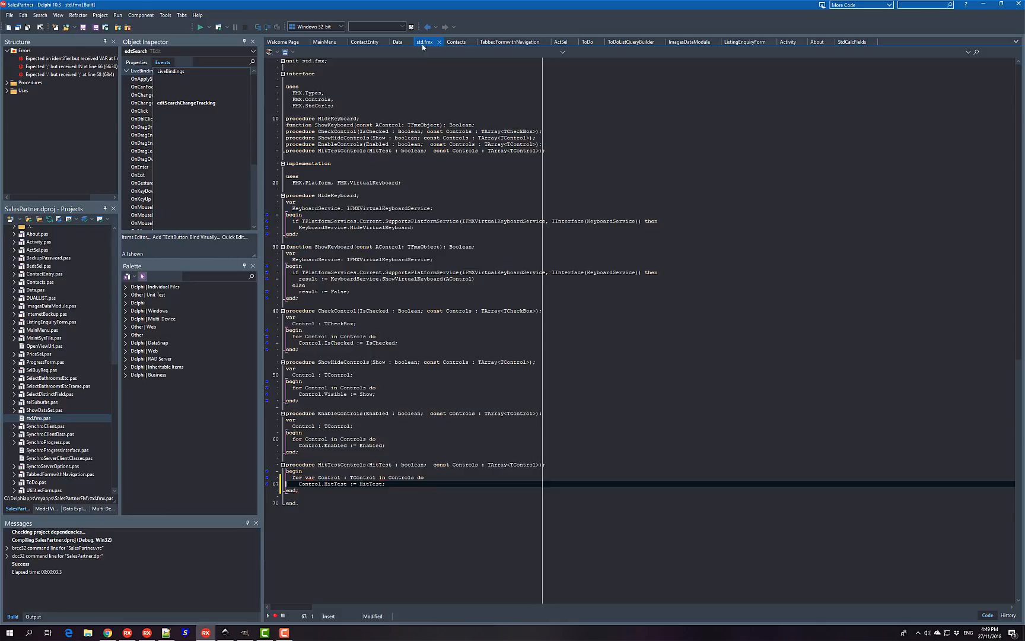
pyautogui.moveTo(254, 320)
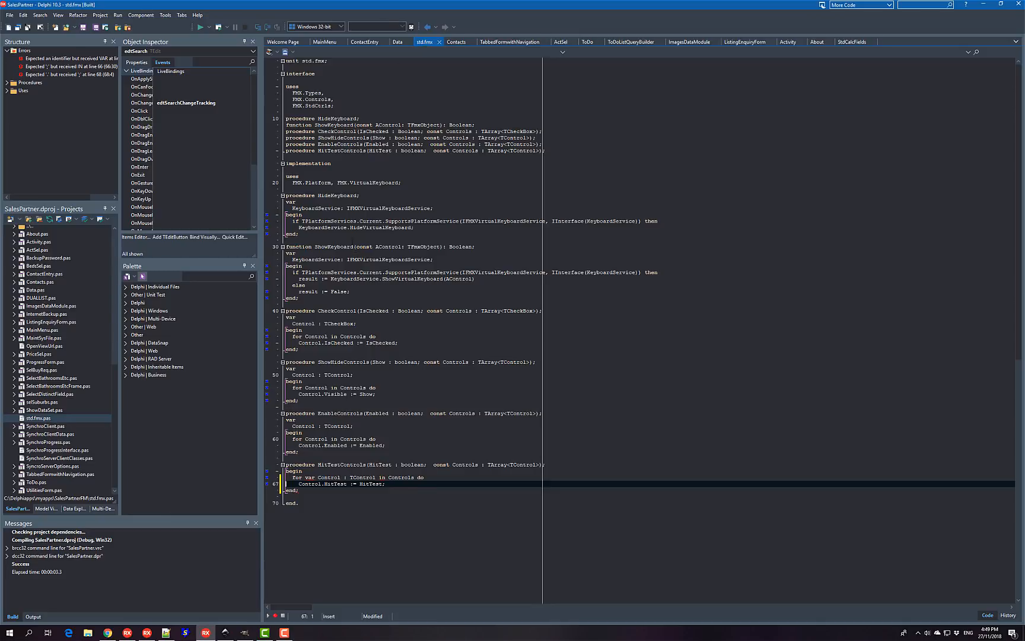
pyautogui.moveTo(294, 6)
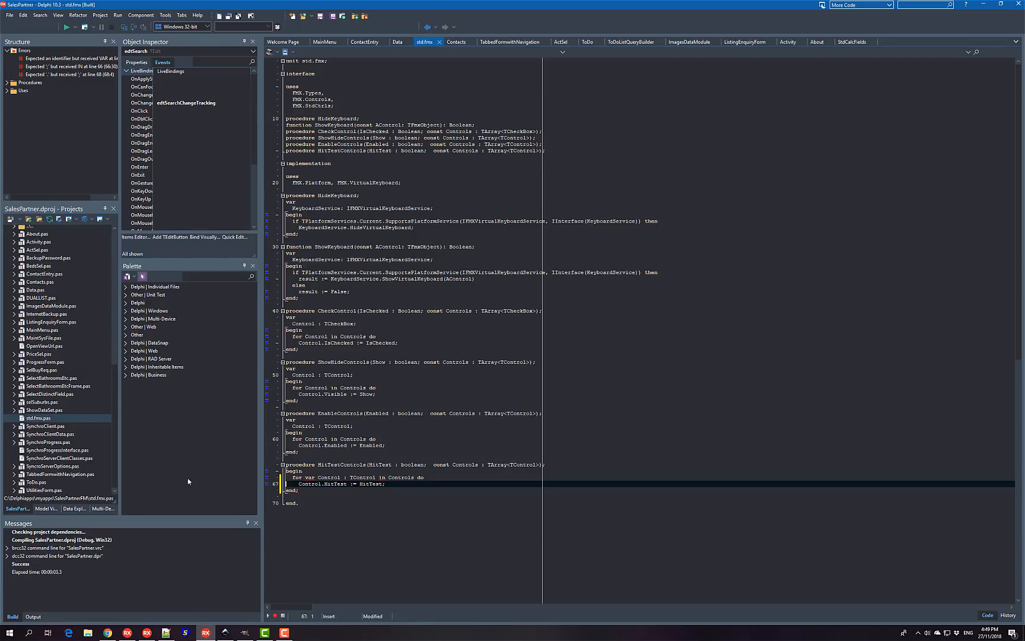
pyautogui.moveTo(123, 534)
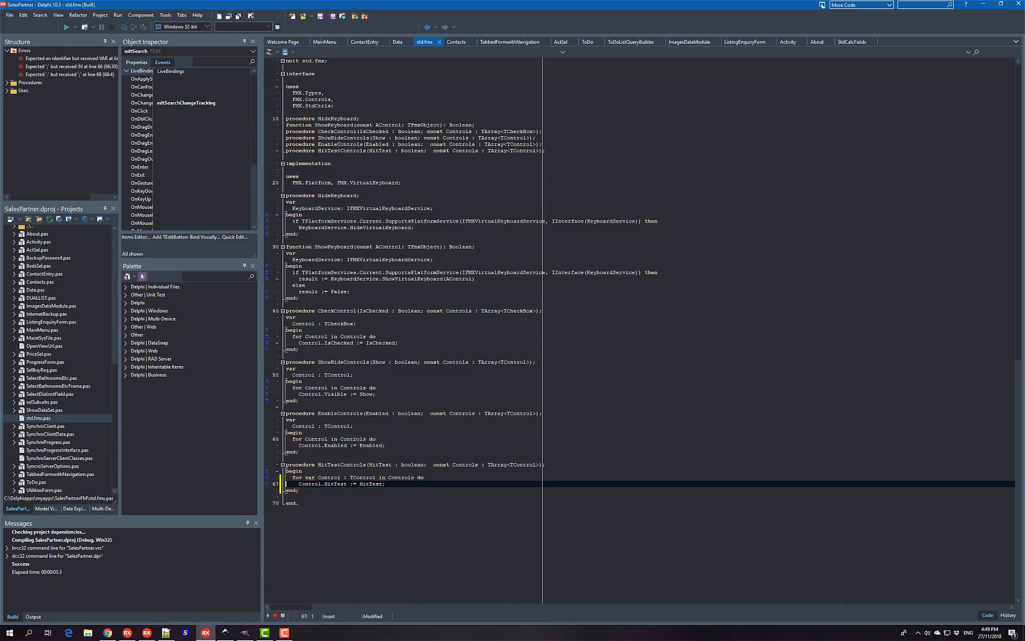
pyautogui.moveTo(265, 525)
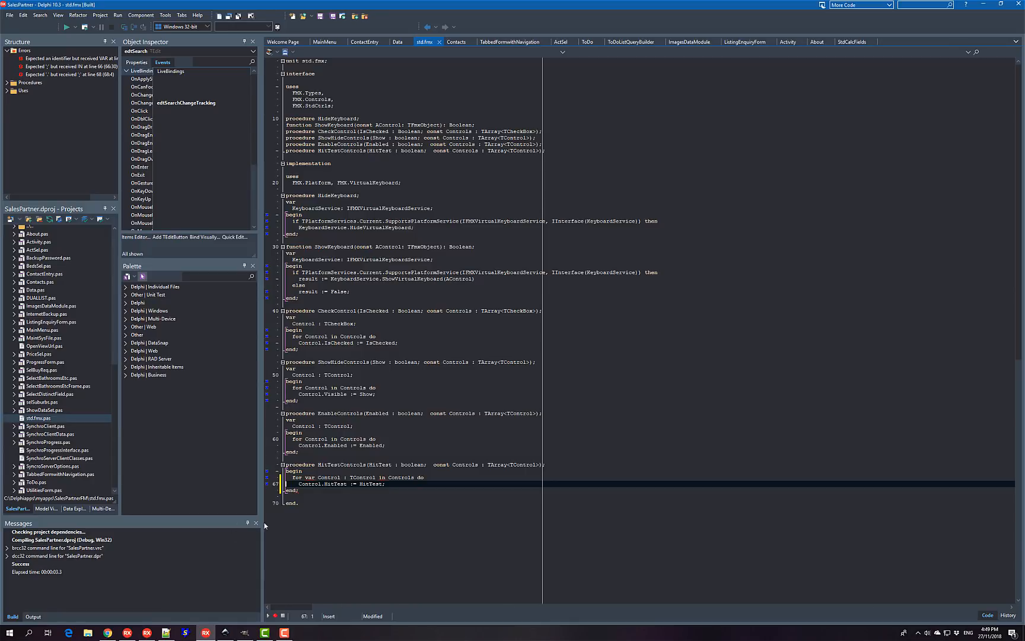
pyautogui.moveTo(152, 585)
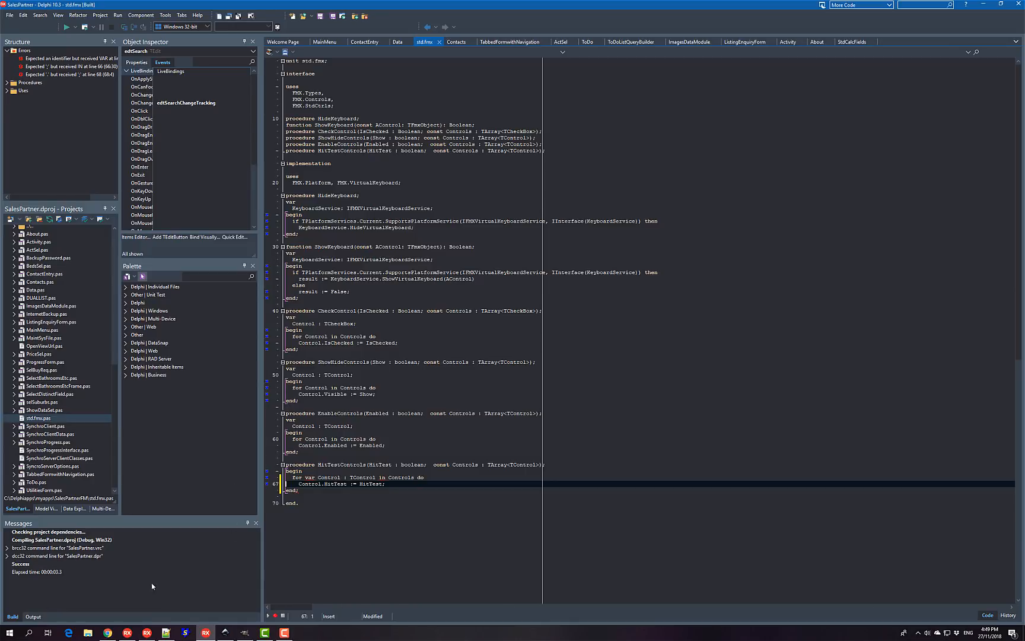
pyautogui.moveTo(239, 558)
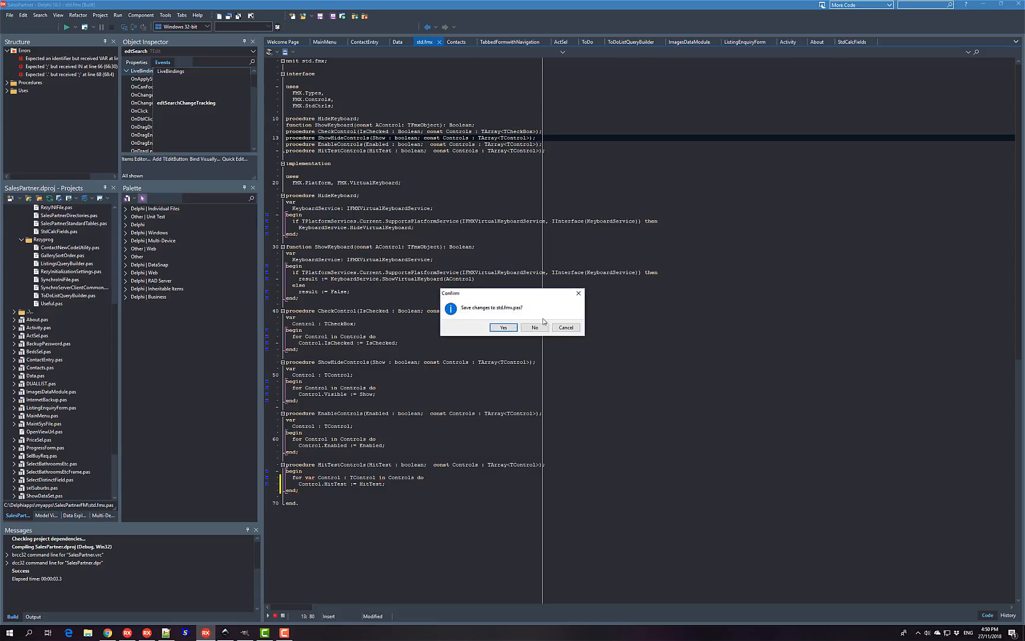
# - Answer No to saving std.fmx, closing it and leaving the Data unit showing
pyautogui.click(503, 328)
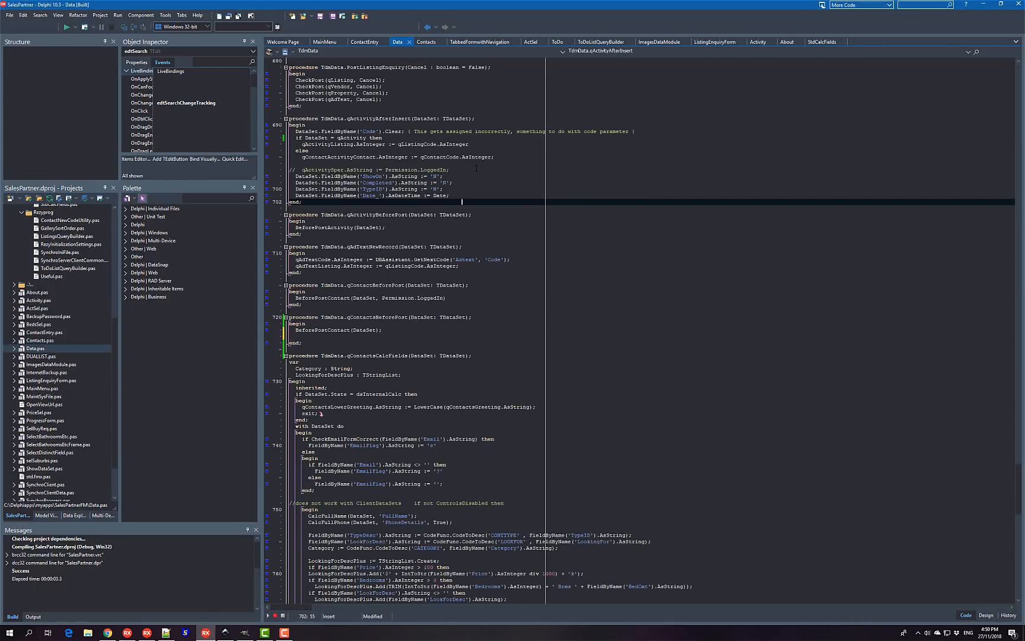